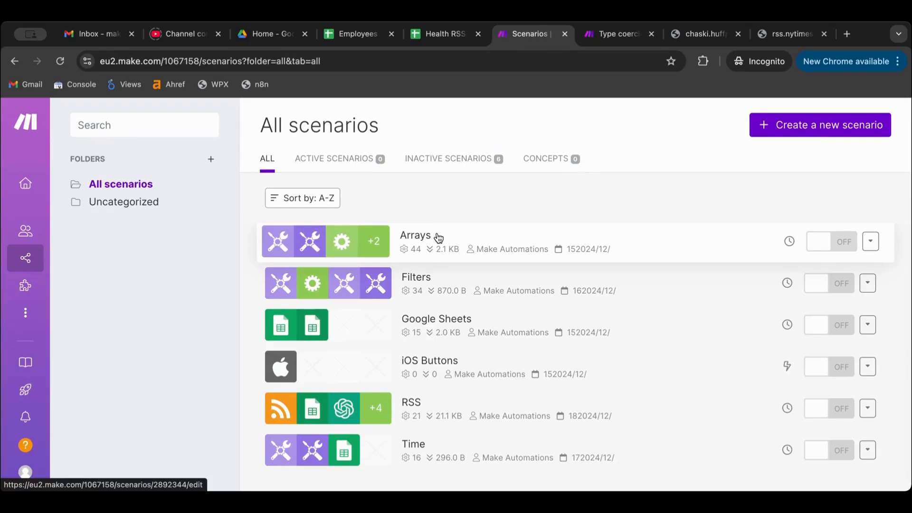
pyautogui.moveTo(465, 196)
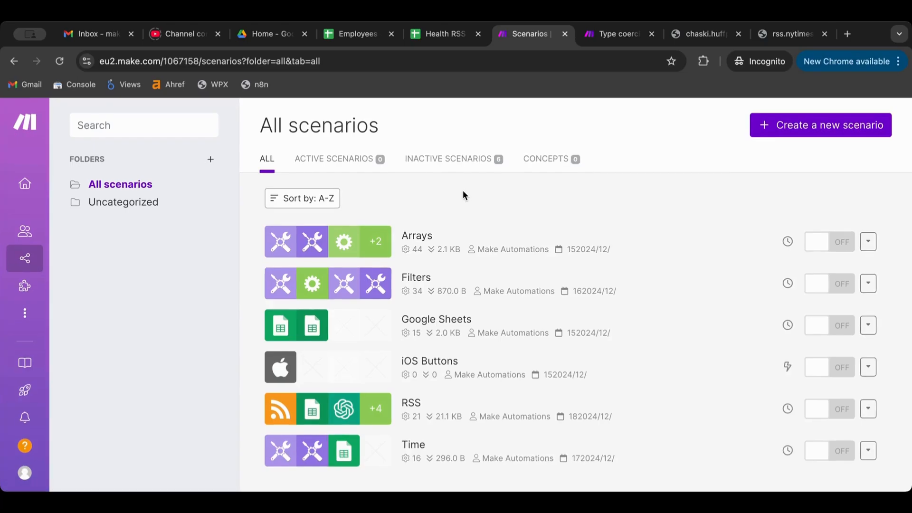
pyautogui.moveTo(611, 158)
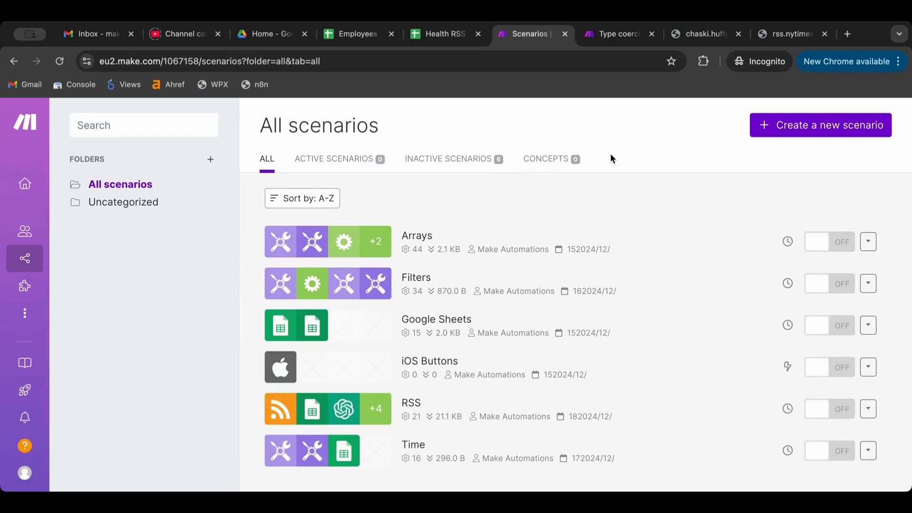
# - Start a new scenario whose first module is a Tools Set variable named Var1
pyautogui.click(819, 125)
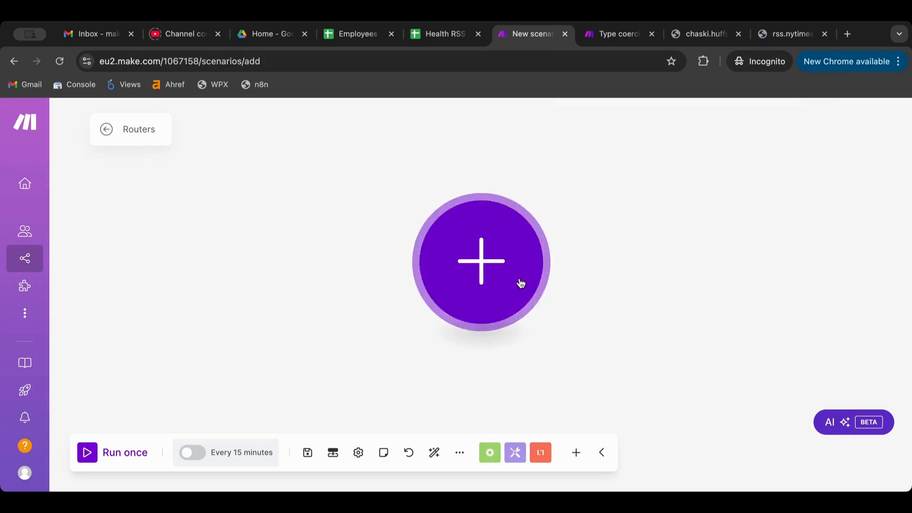
pyautogui.click(480, 261)
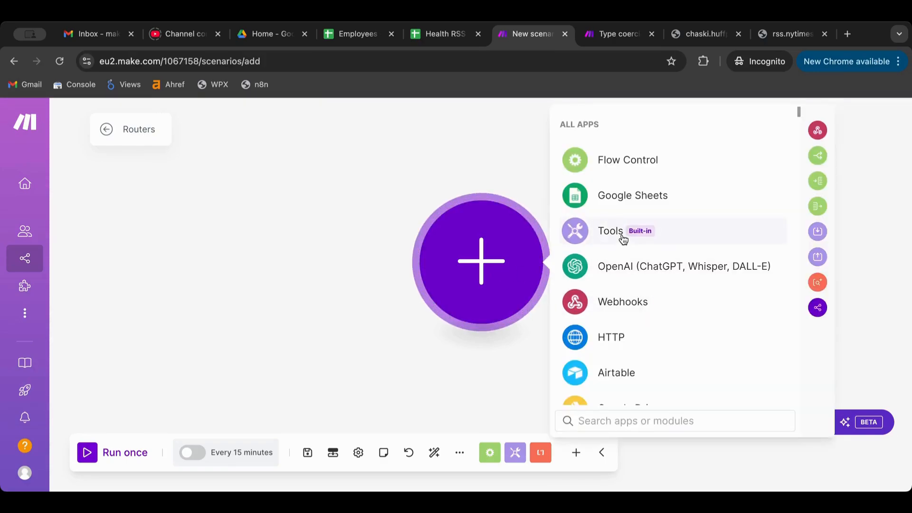
pyautogui.click(610, 231)
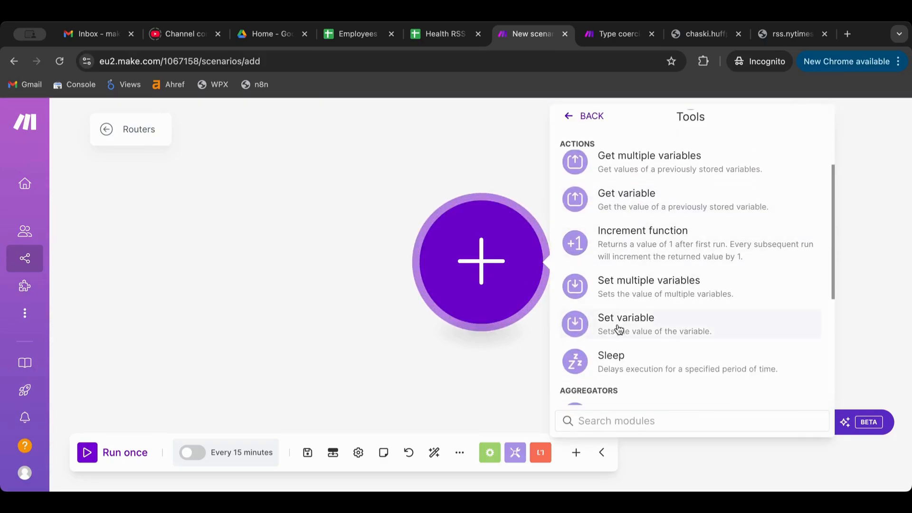
pyautogui.click(626, 318)
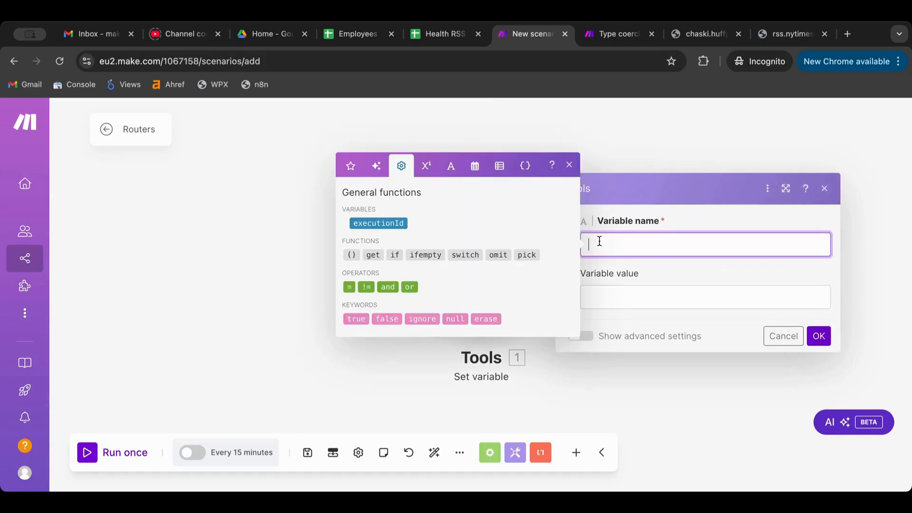
pyautogui.write('Var1')
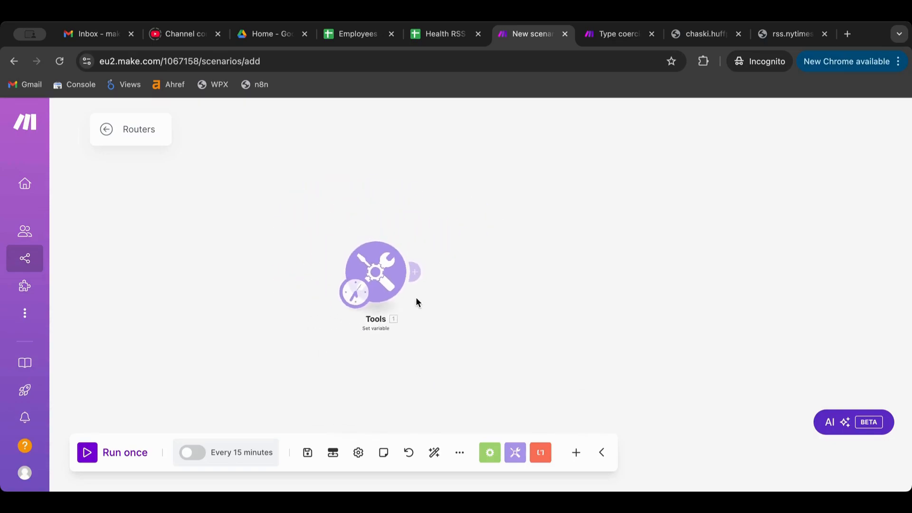
# - Give Var1 a value sentence stating the name Jack and a Jack@gmail email address
pyautogui.click(375, 272)
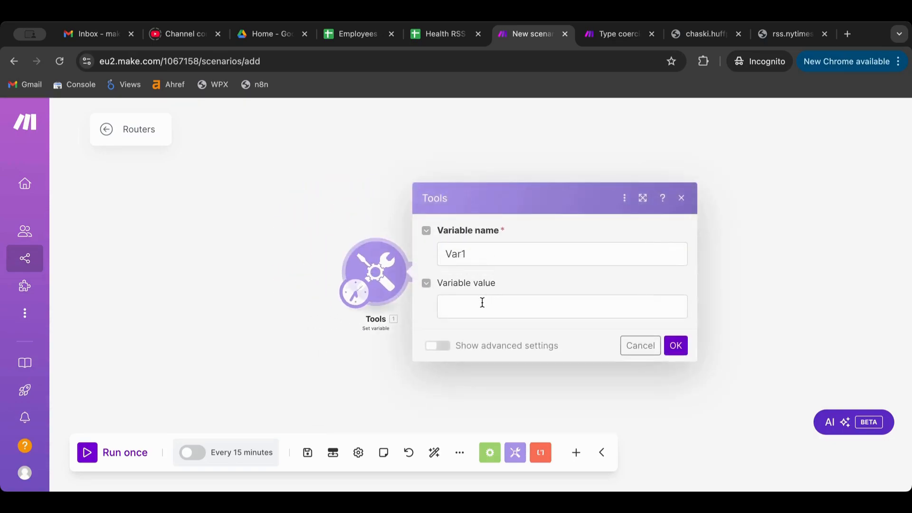
pyautogui.click(561, 305)
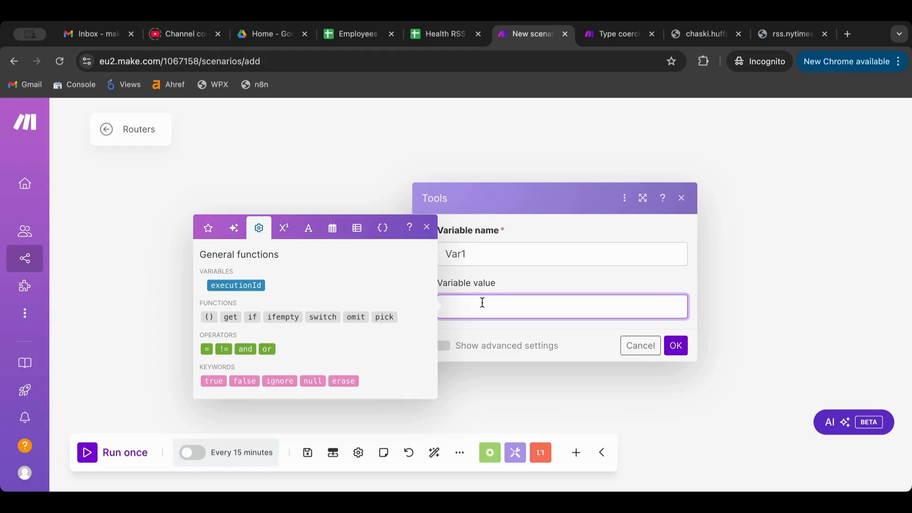
pyautogui.write('M')
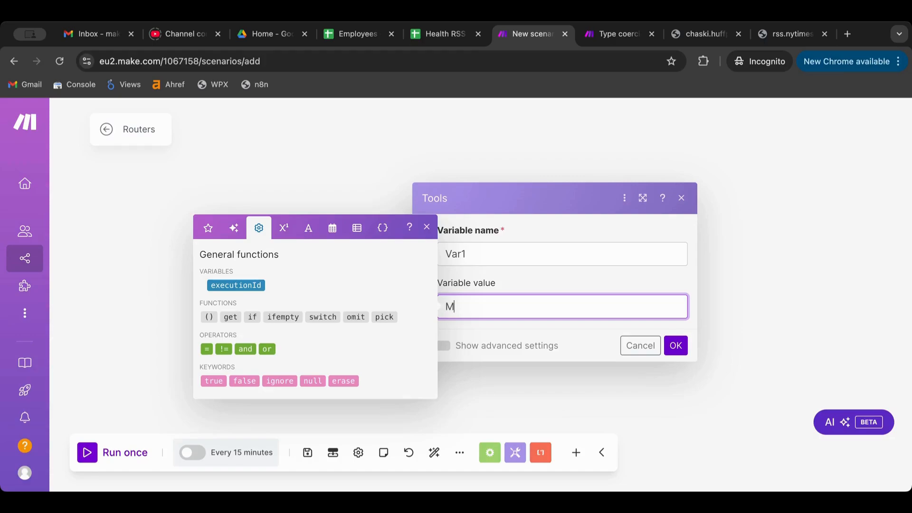
pyautogui.write('y name is Jack and')
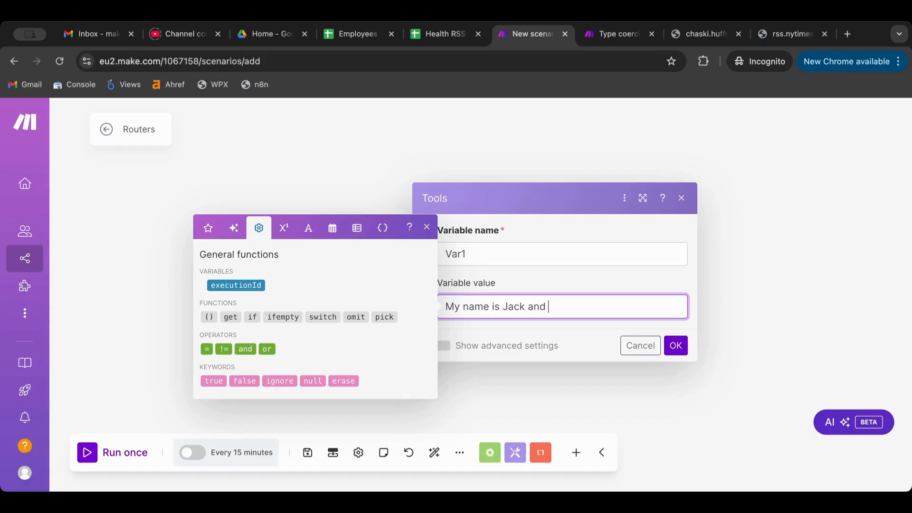
pyautogui.write('my email is')
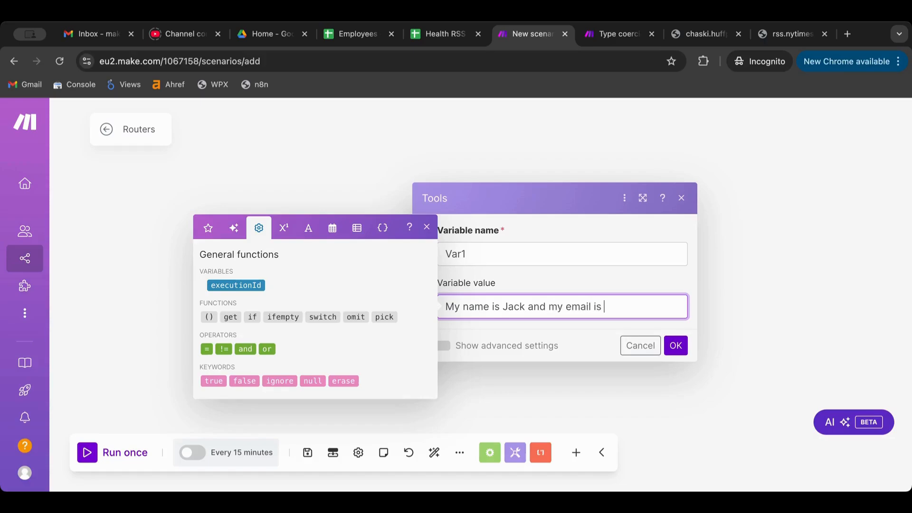
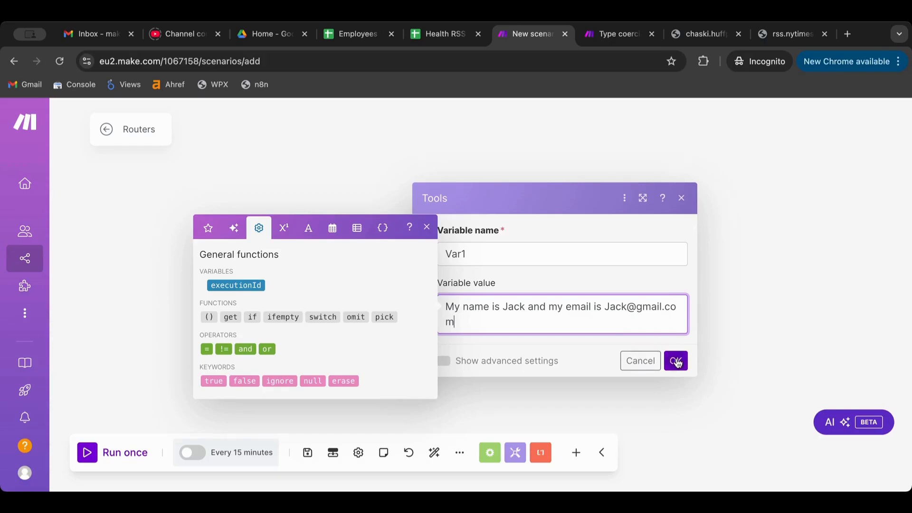
pyautogui.click(676, 360)
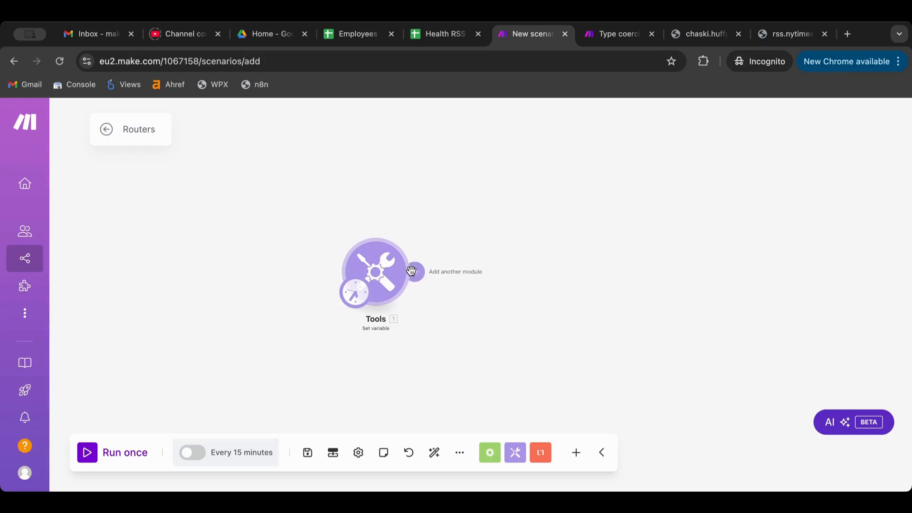
# - Add a Flow Control Router after the Var1 module and create its two branches
pyautogui.click(413, 271)
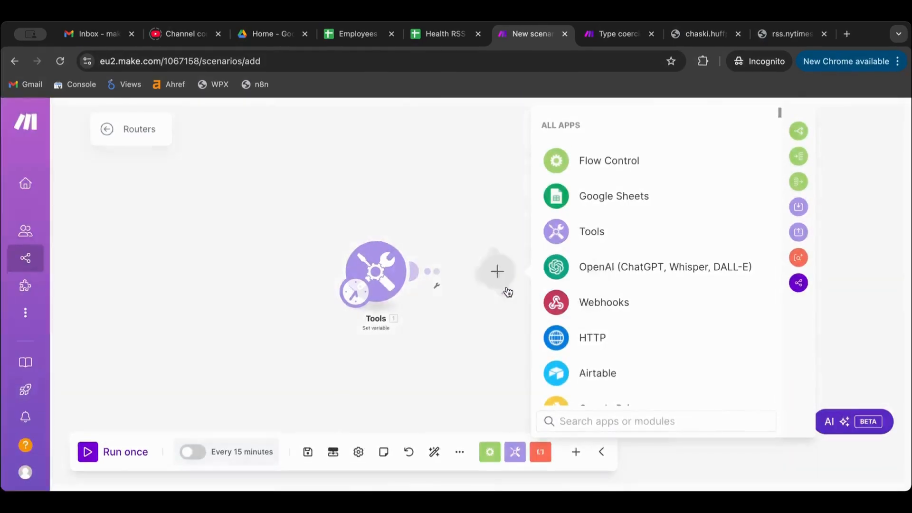
pyautogui.click(489, 451)
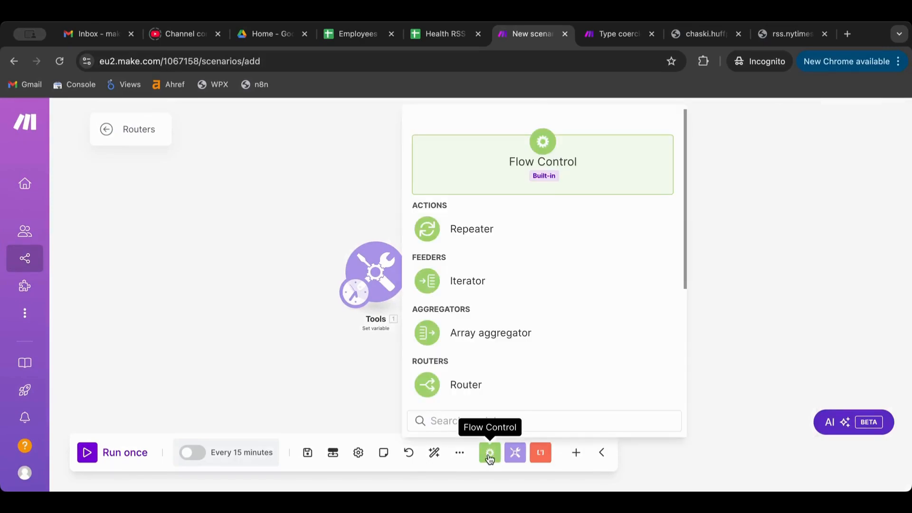
pyautogui.scroll(-3)
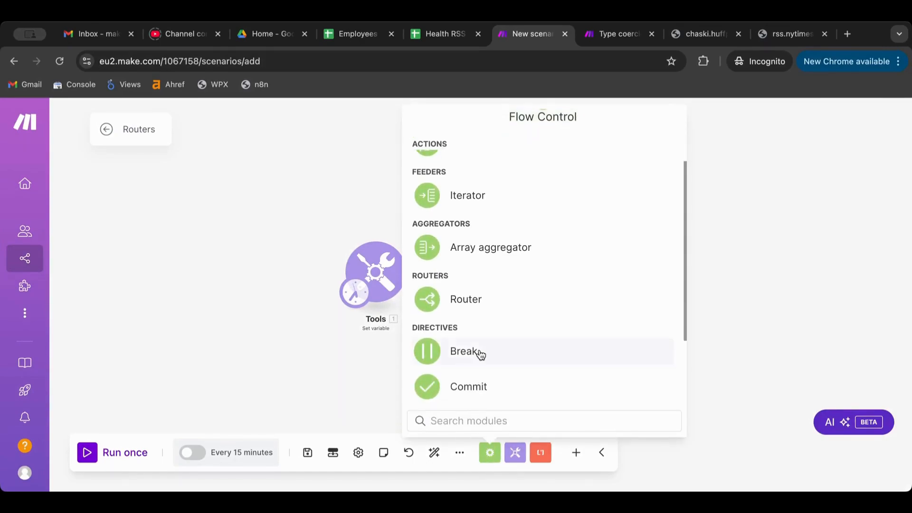
pyautogui.click(465, 298)
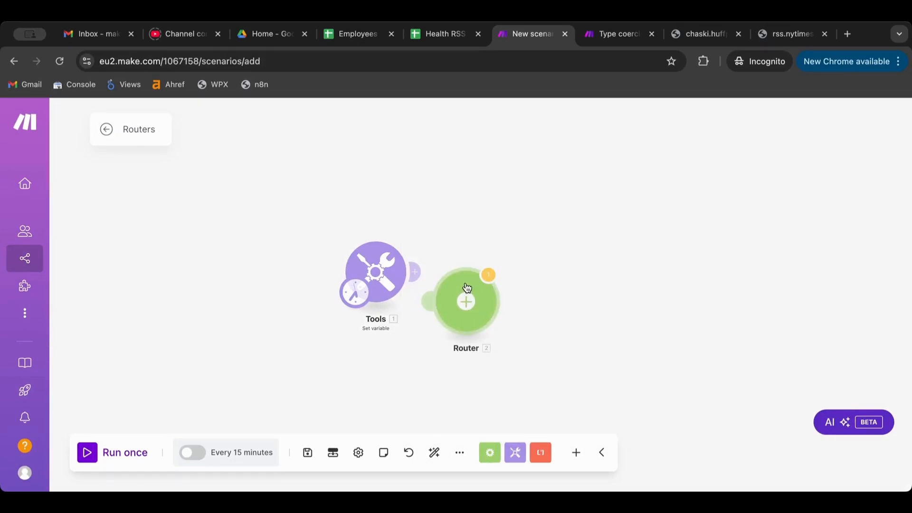
pyautogui.moveTo(465, 300); pyautogui.dragTo(500, 272)
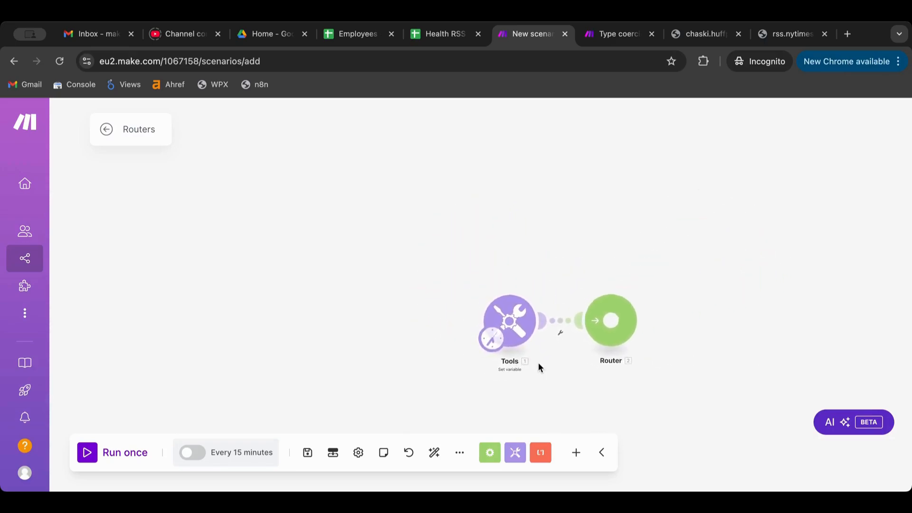
pyautogui.click(610, 321)
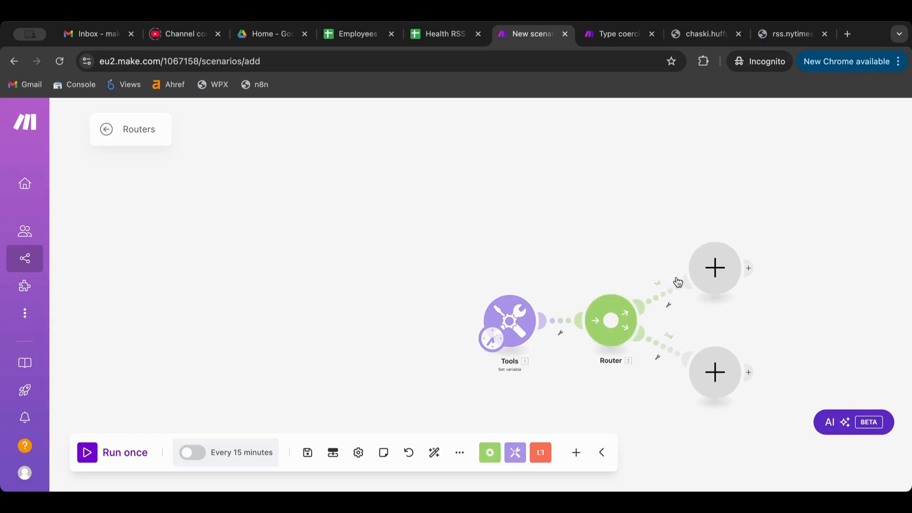
pyautogui.moveTo(715, 269)
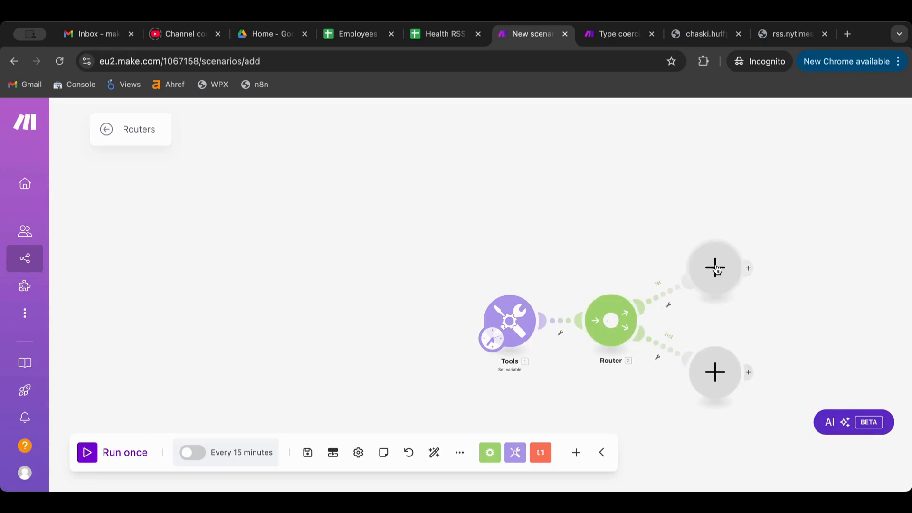
# - Put a Tools Set variable module named var-case on the first route
pyautogui.click(714, 267)
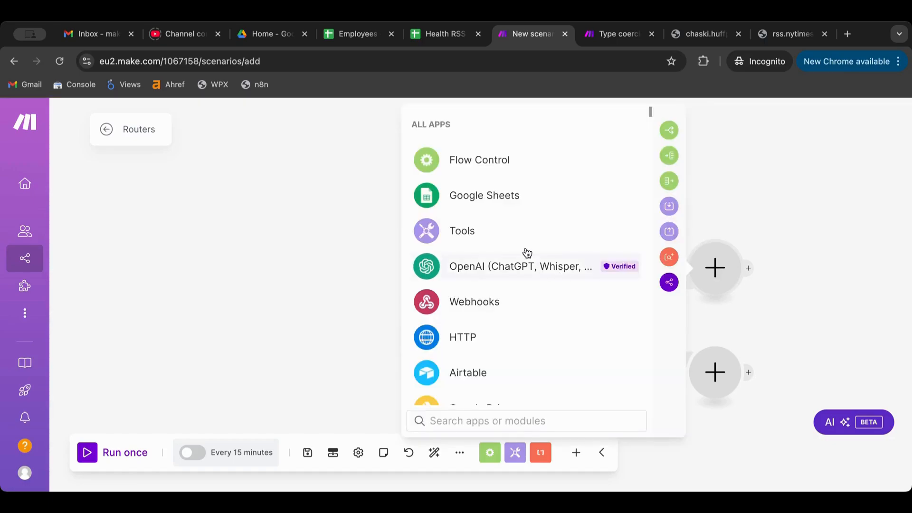
pyautogui.click(462, 231)
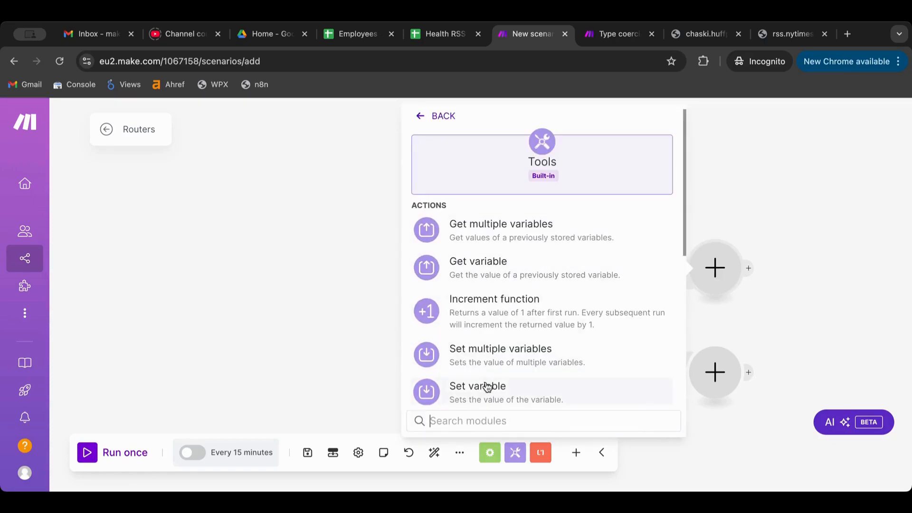
pyautogui.click(477, 385)
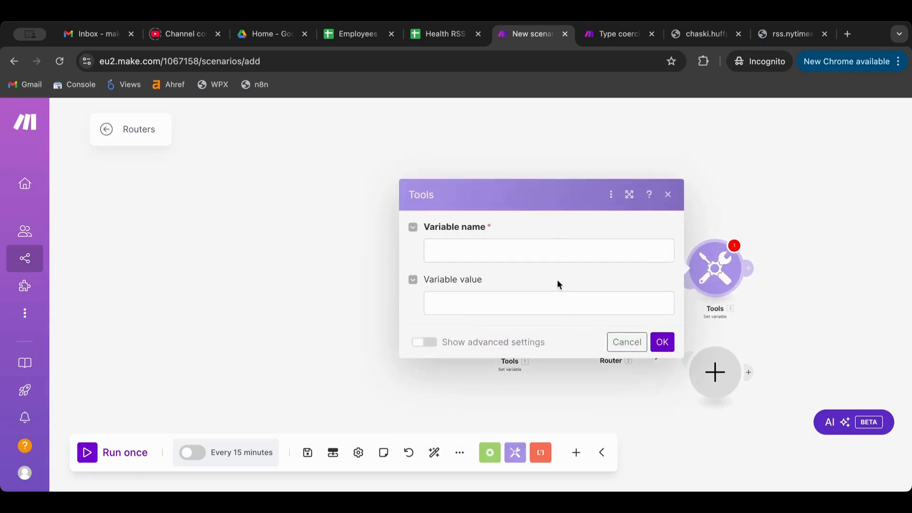
pyautogui.write('var')
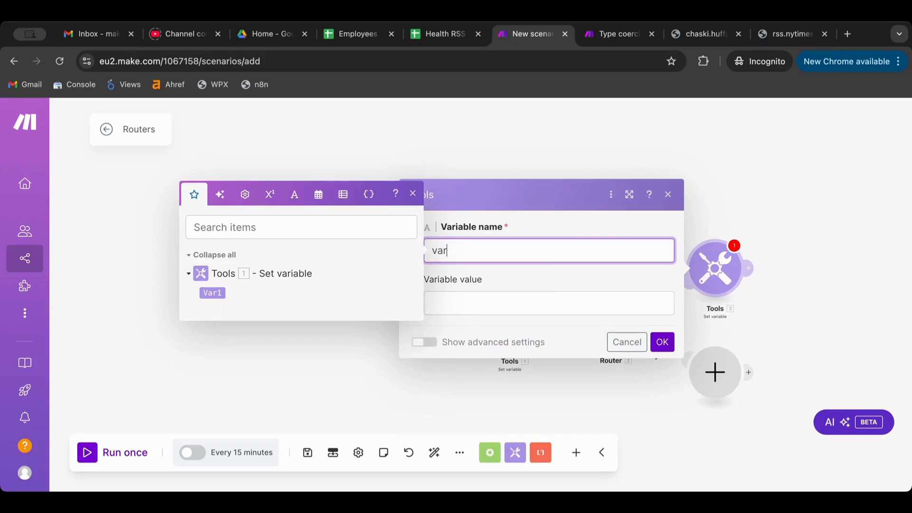
pyautogui.write('-case')
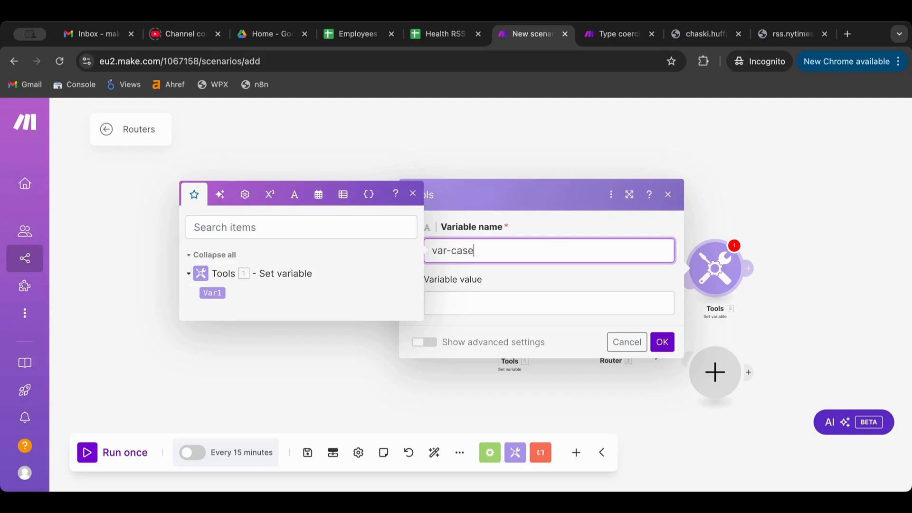
pyautogui.click(661, 341)
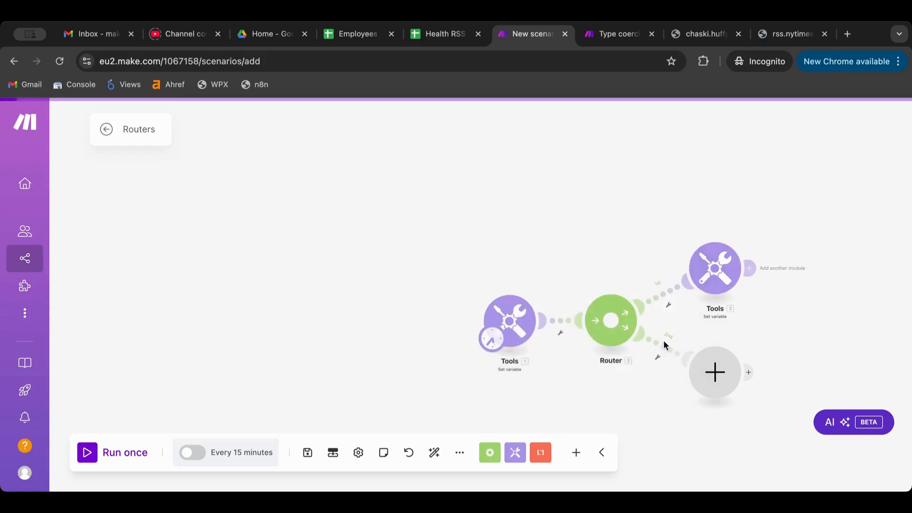
# - Add a Tools Set variable module to the second route and open its settings
pyautogui.click(715, 372)
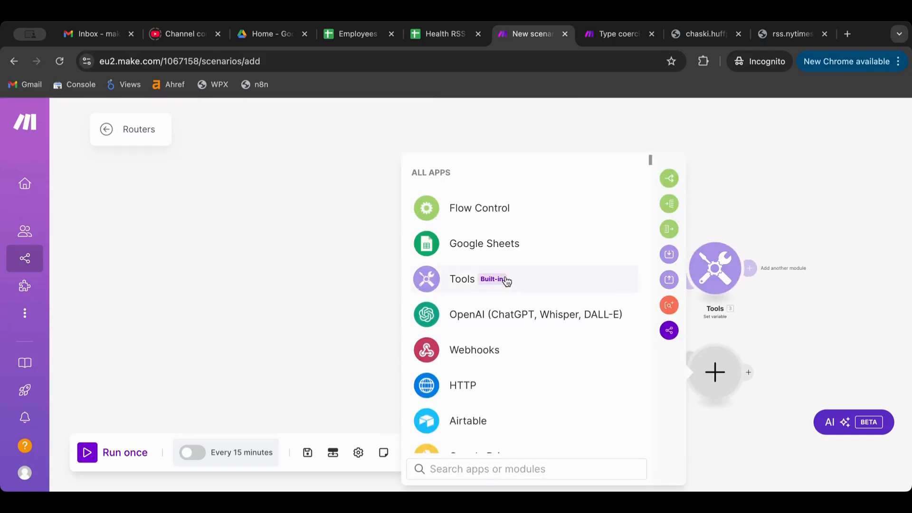
pyautogui.click(462, 279)
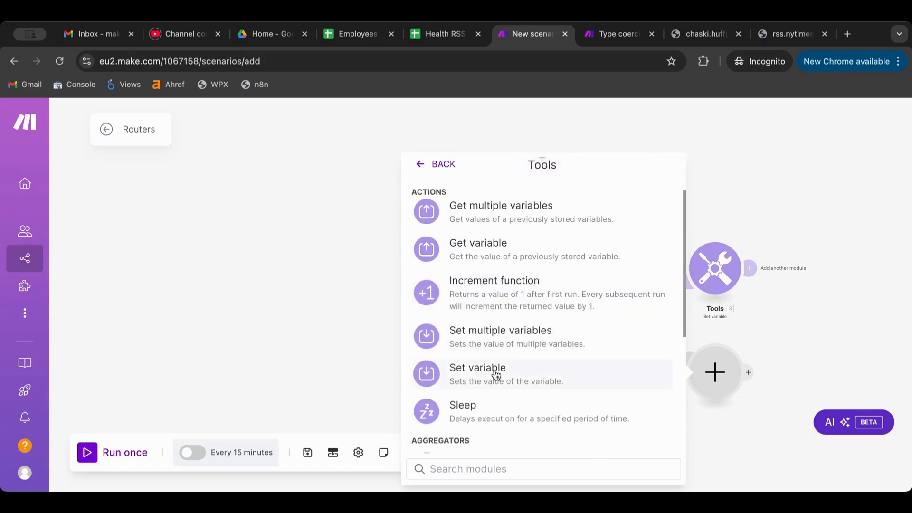
pyautogui.click(476, 367)
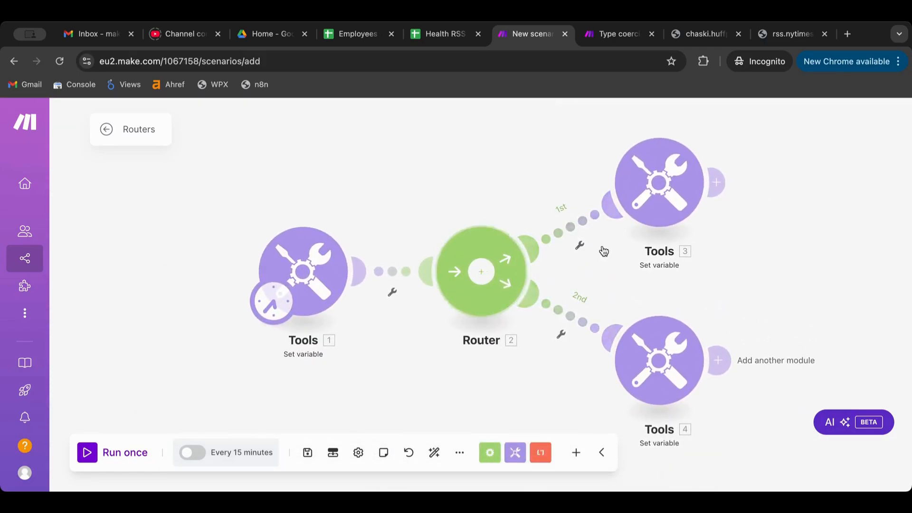
pyautogui.click(658, 183)
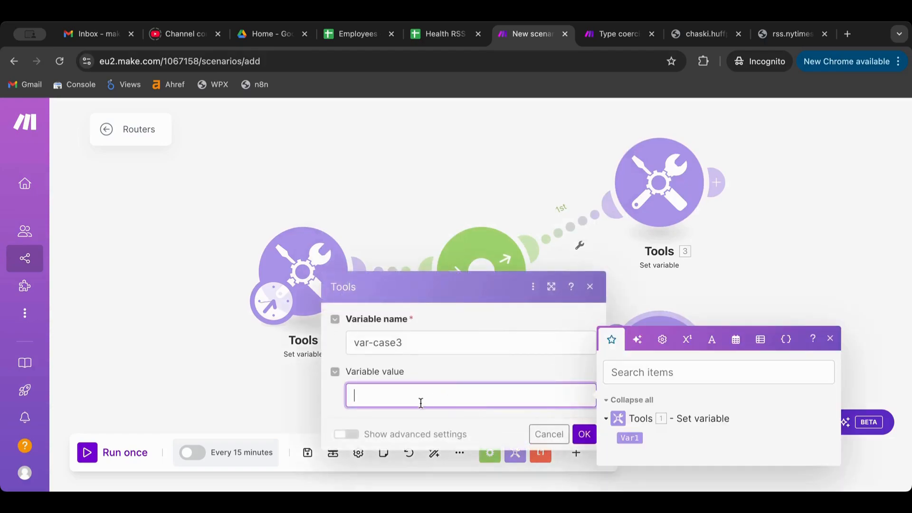
# - Map Var1 as var-case3's value, save, and close the run output bubble
pyautogui.click(629, 438)
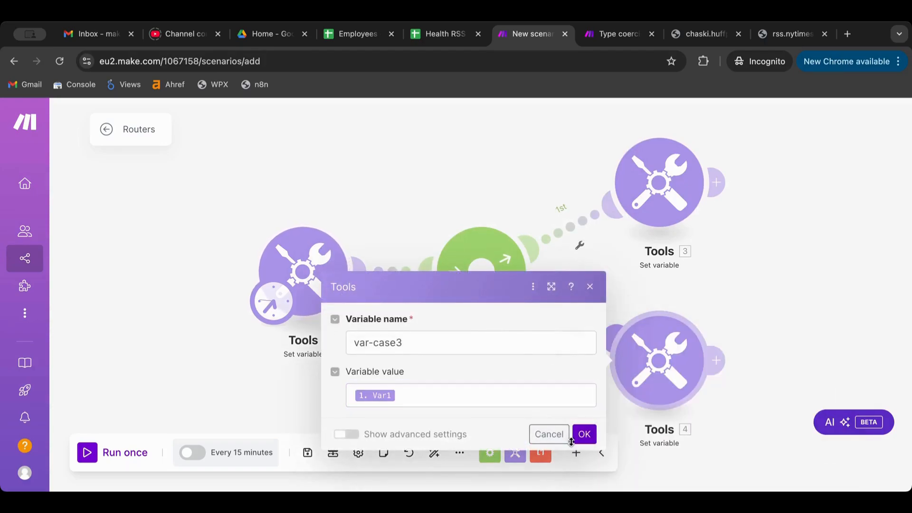
pyautogui.click(584, 434)
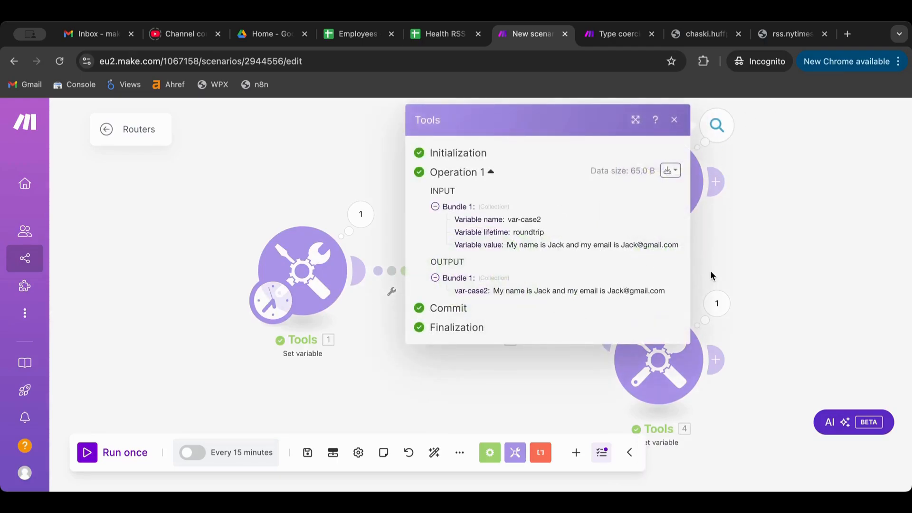
pyautogui.click(674, 120)
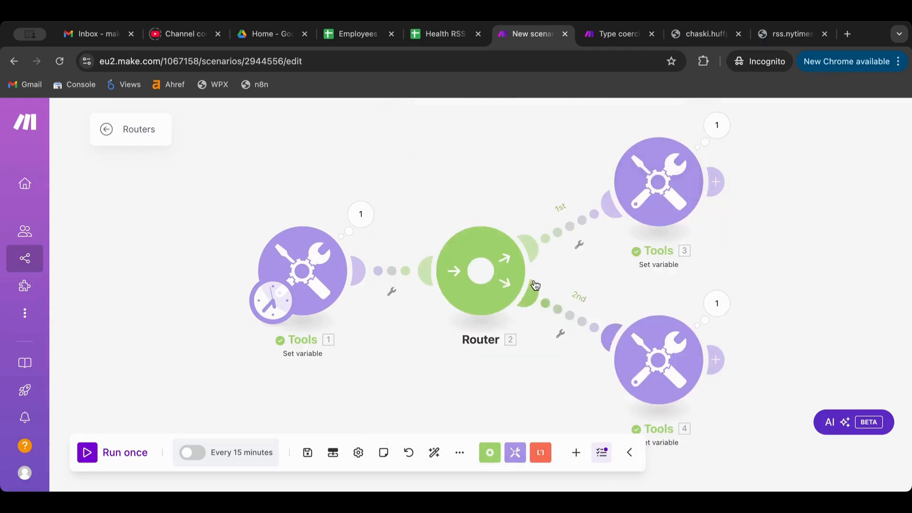
pyautogui.moveTo(657, 360)
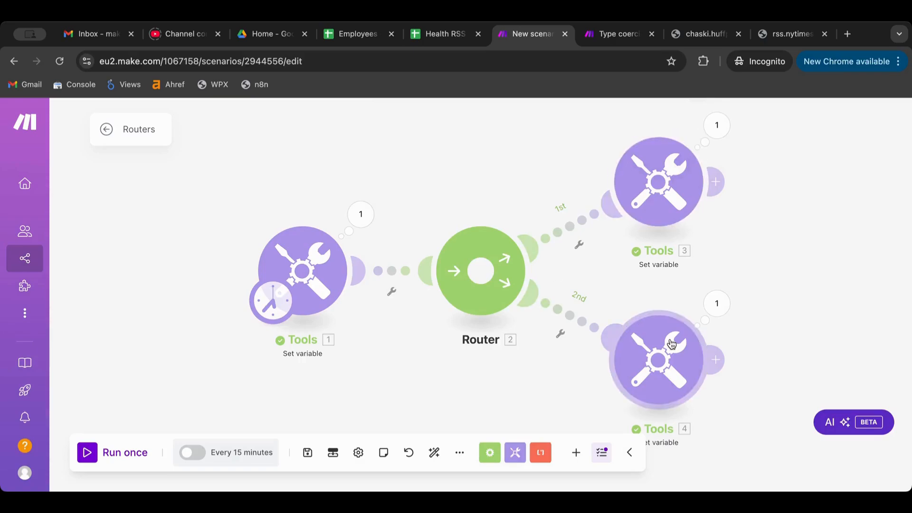
pyautogui.moveTo(523, 271)
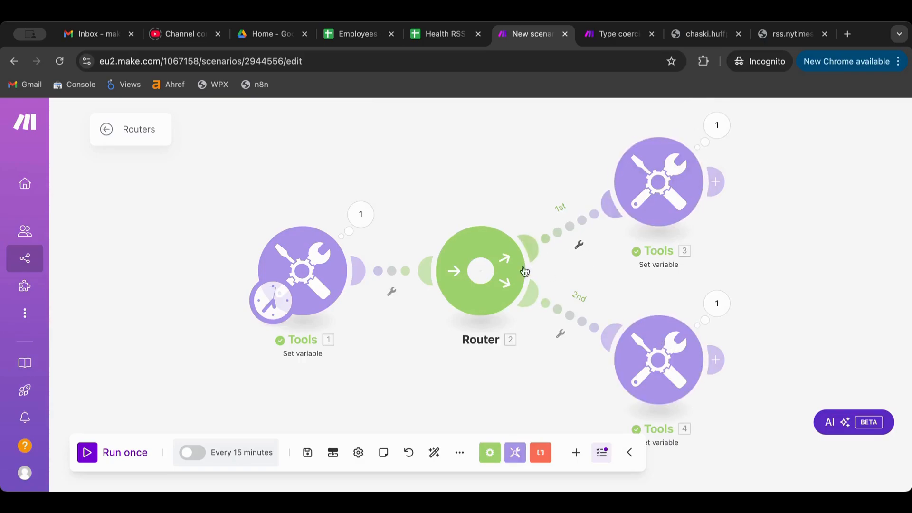
pyautogui.moveTo(568, 216)
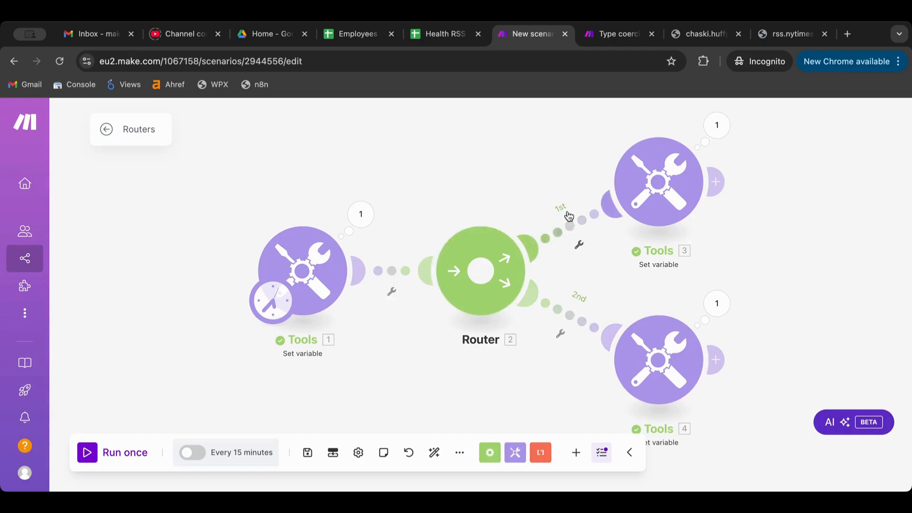
pyautogui.moveTo(546, 215)
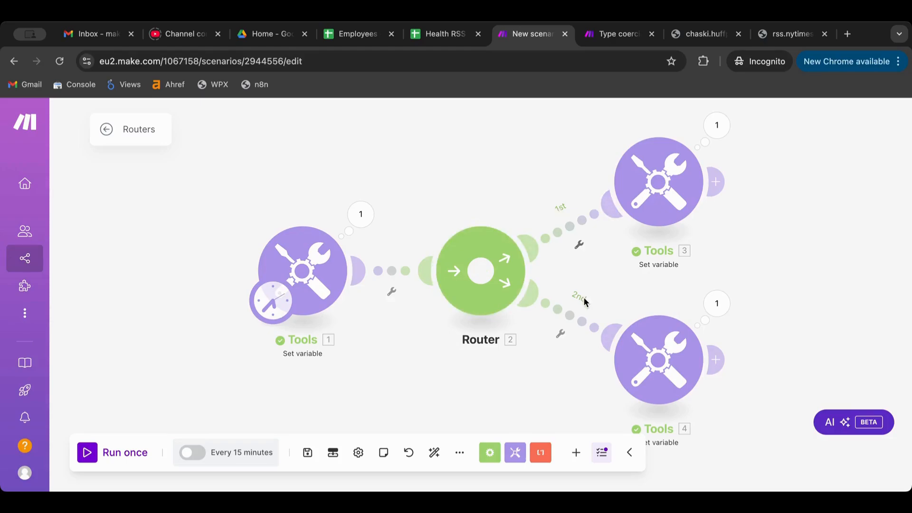
pyautogui.moveTo(697, 156)
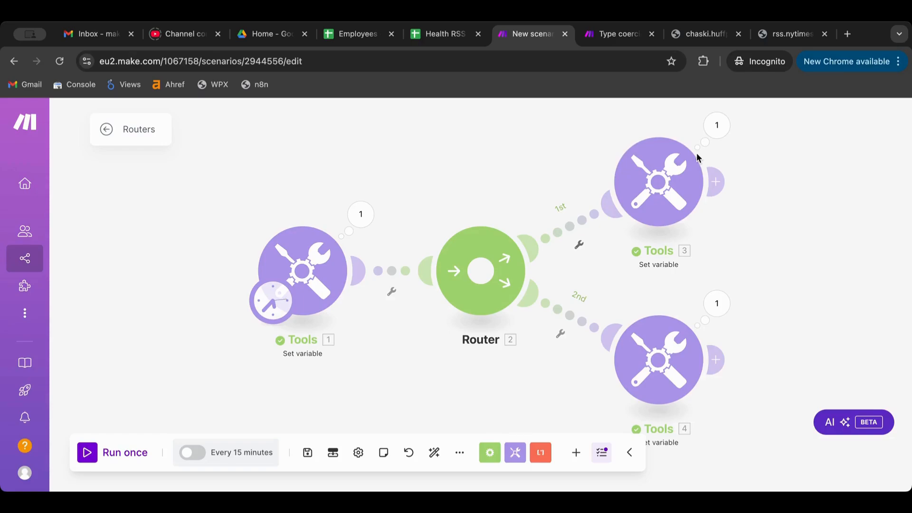
pyautogui.moveTo(485, 324)
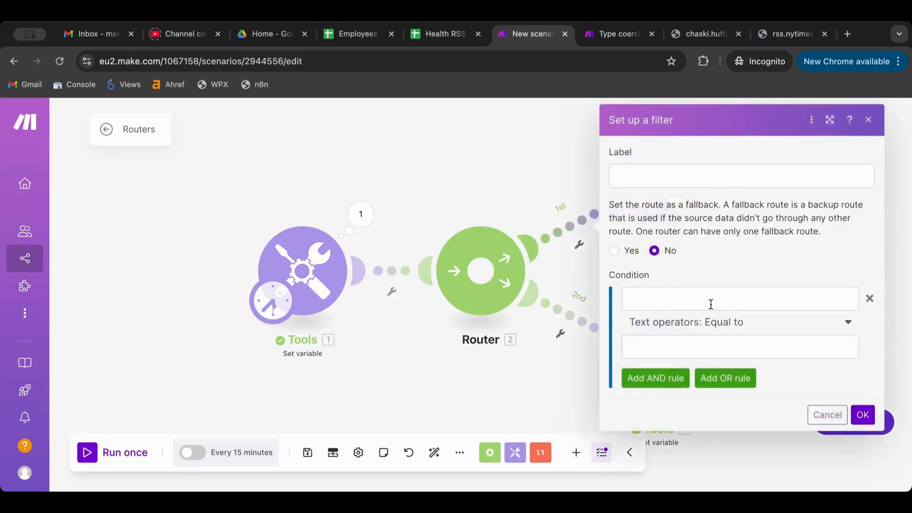
pyautogui.click(738, 322)
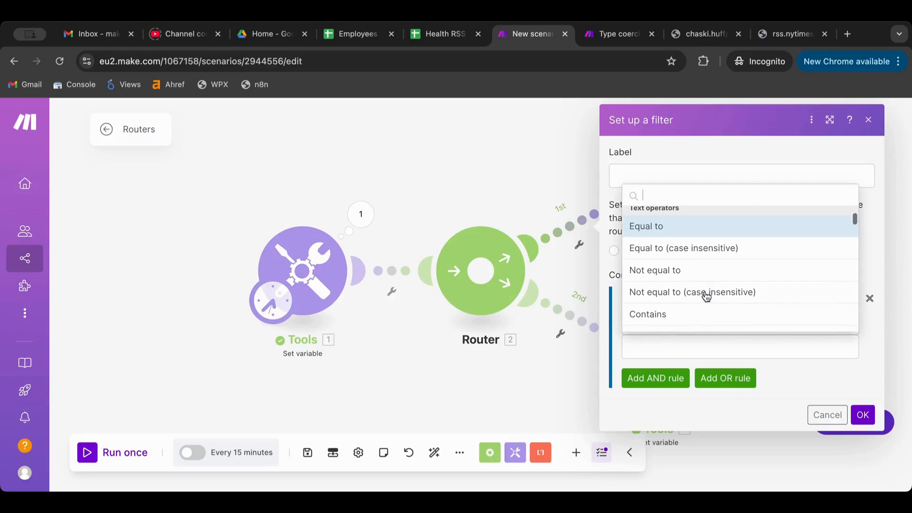
pyautogui.click(739, 298)
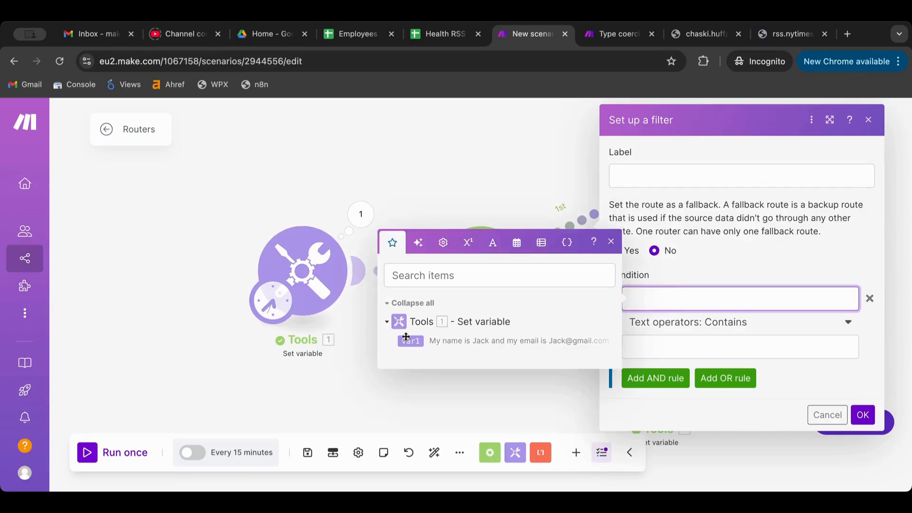
pyautogui.click(410, 340)
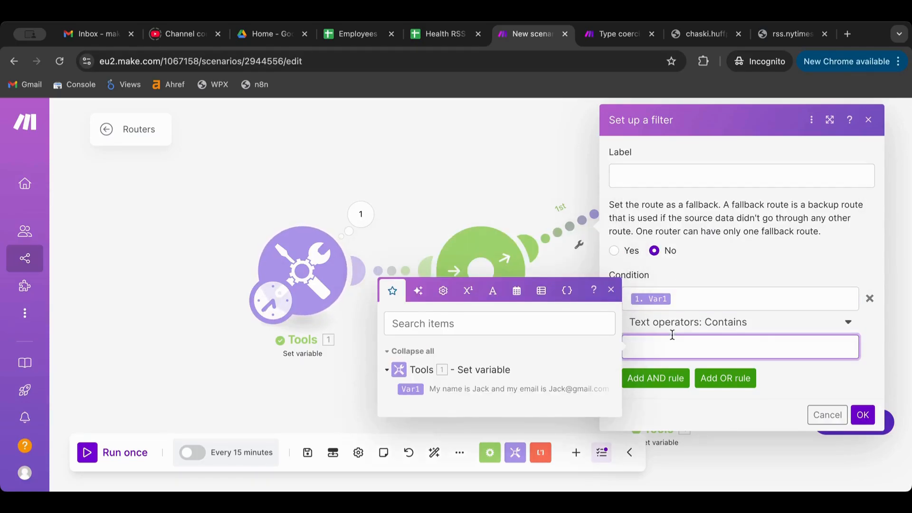
pyautogui.click(739, 347)
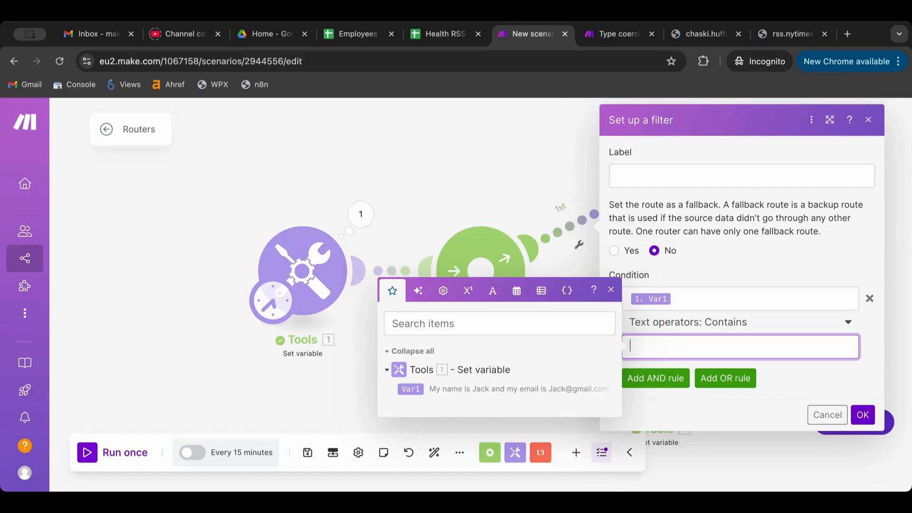
pyautogui.write('@g')
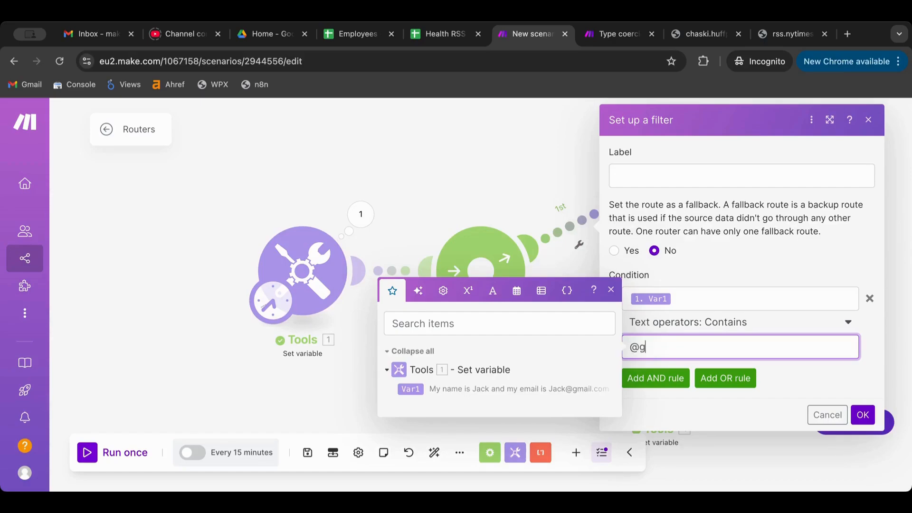
pyautogui.write('mail')
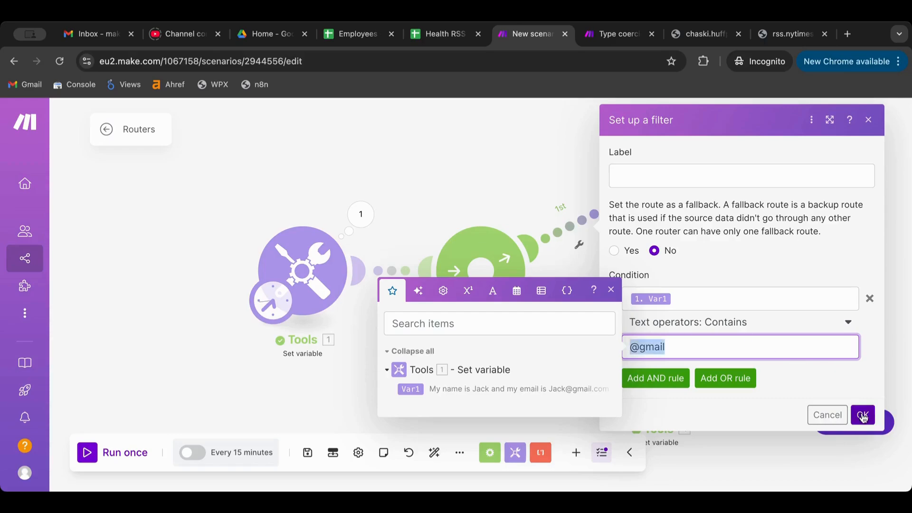
pyautogui.click(862, 415)
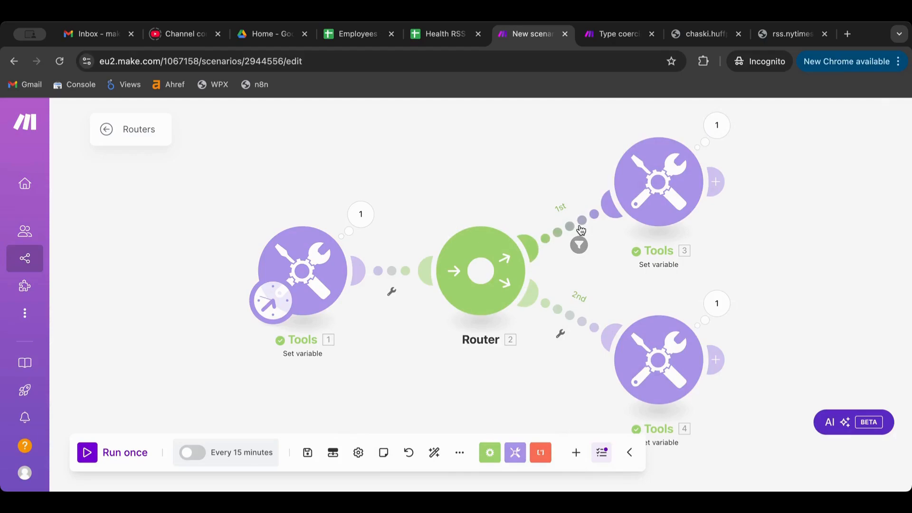
pyautogui.click(578, 244)
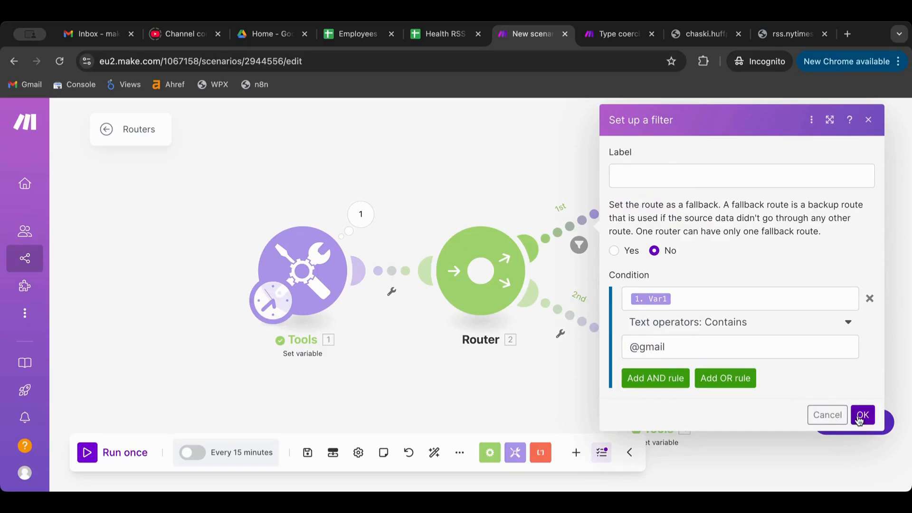
pyautogui.click(862, 414)
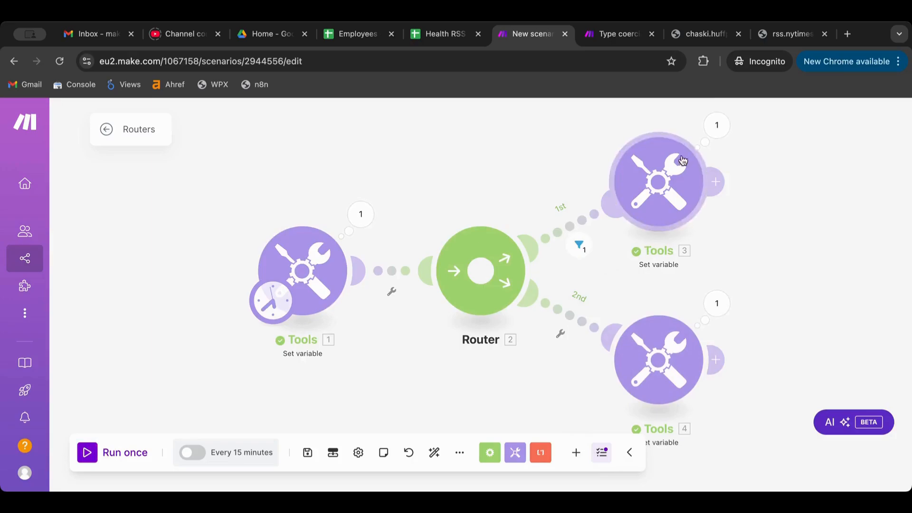
pyautogui.click(578, 244)
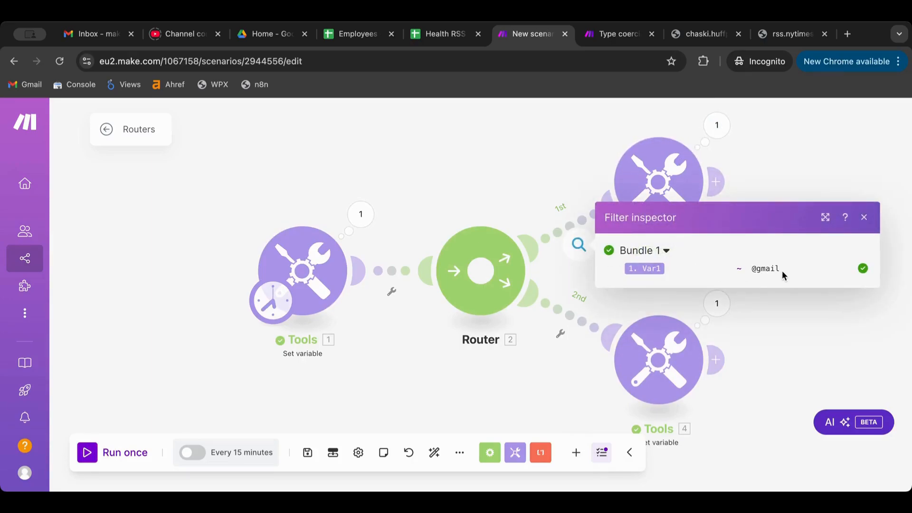
pyautogui.moveTo(739, 269)
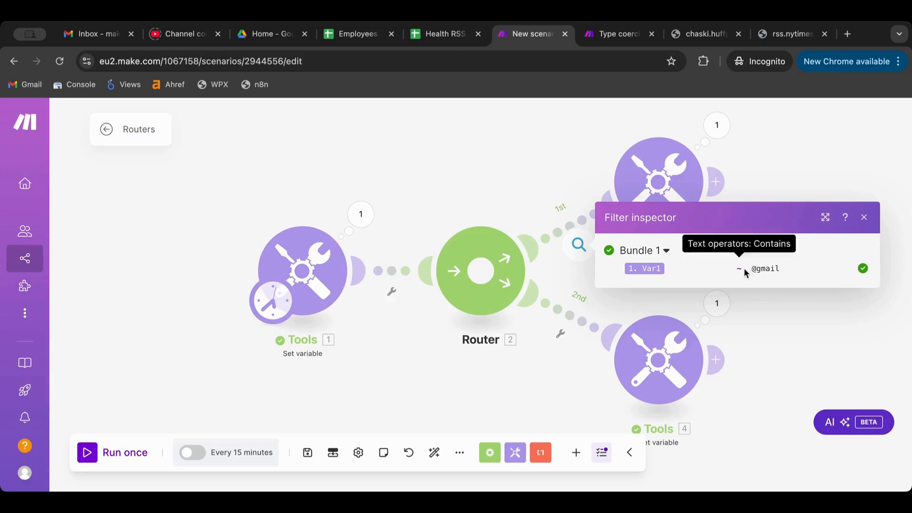
pyautogui.moveTo(521, 183)
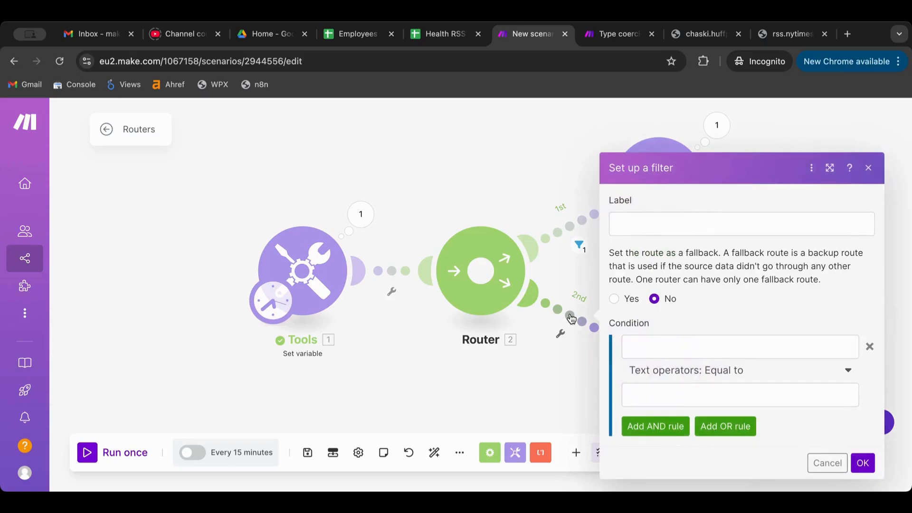
pyautogui.moveTo(720, 376)
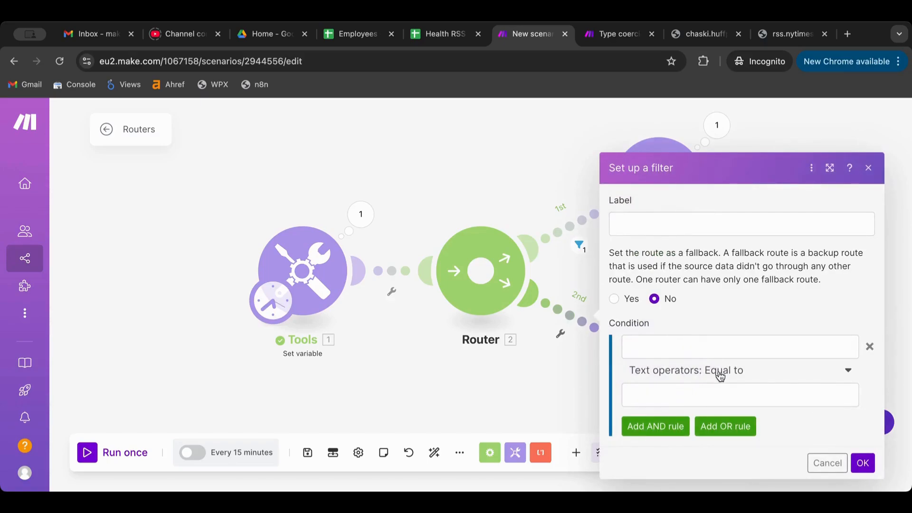
pyautogui.click(739, 369)
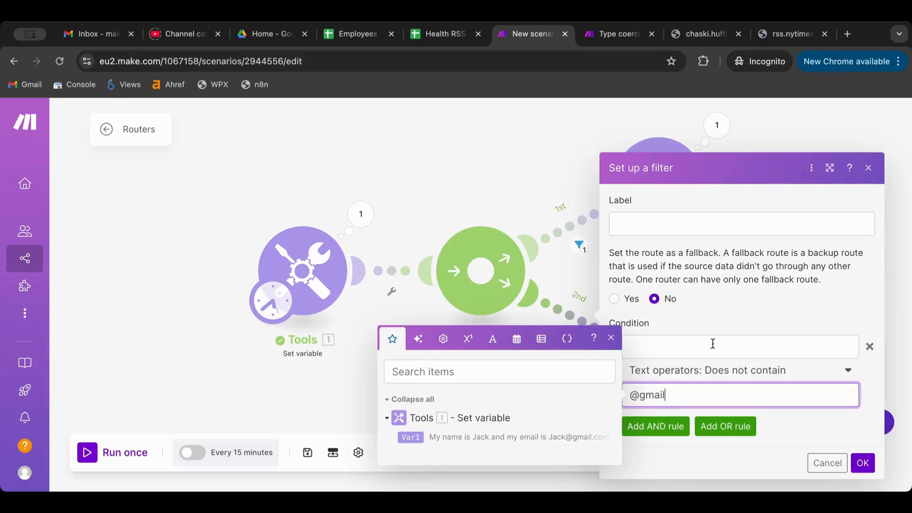
pyautogui.click(409, 388)
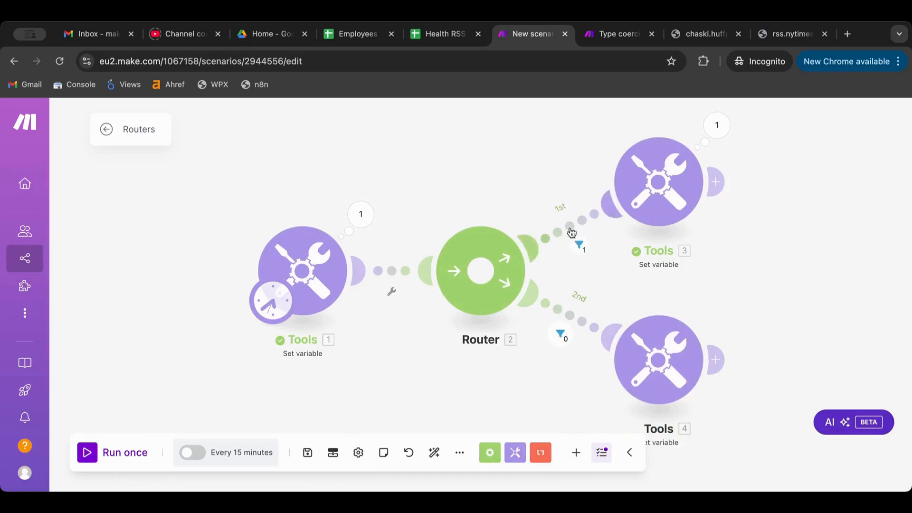
pyautogui.click(580, 244)
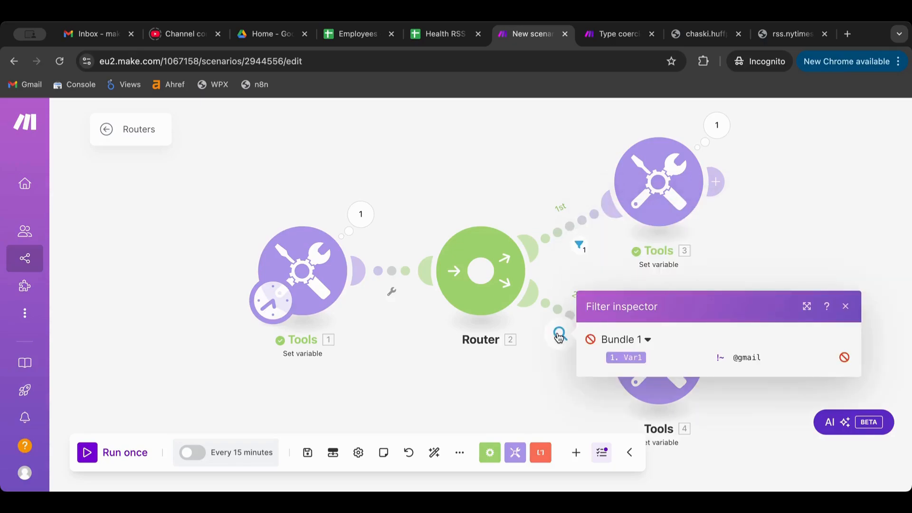
pyautogui.moveTo(798, 229)
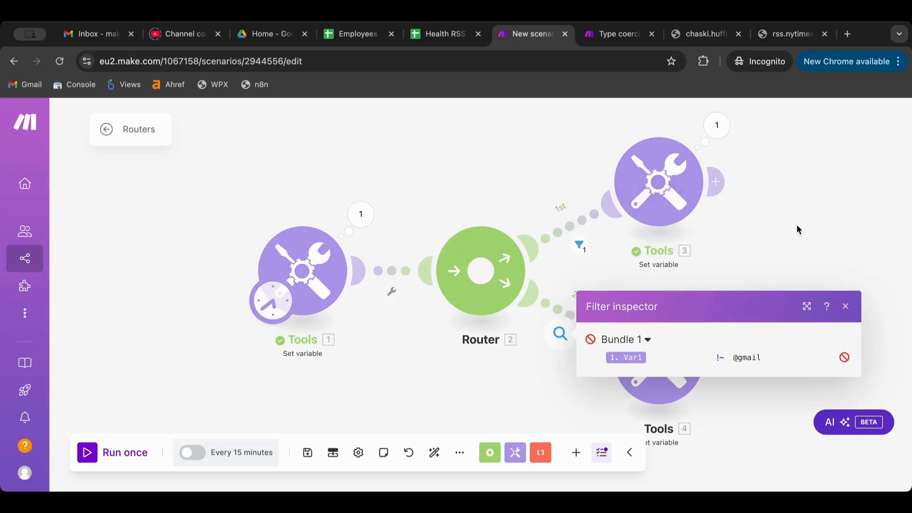
pyautogui.click(845, 307)
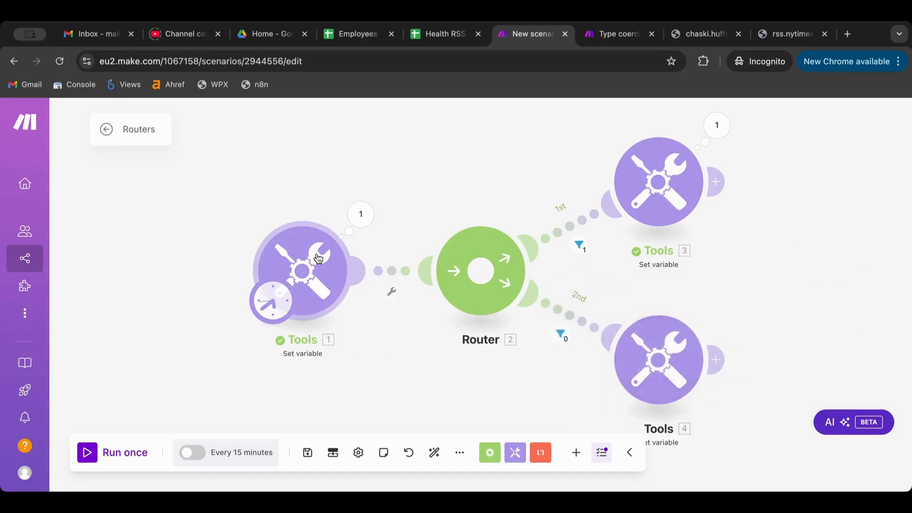
pyautogui.moveTo(785, 235)
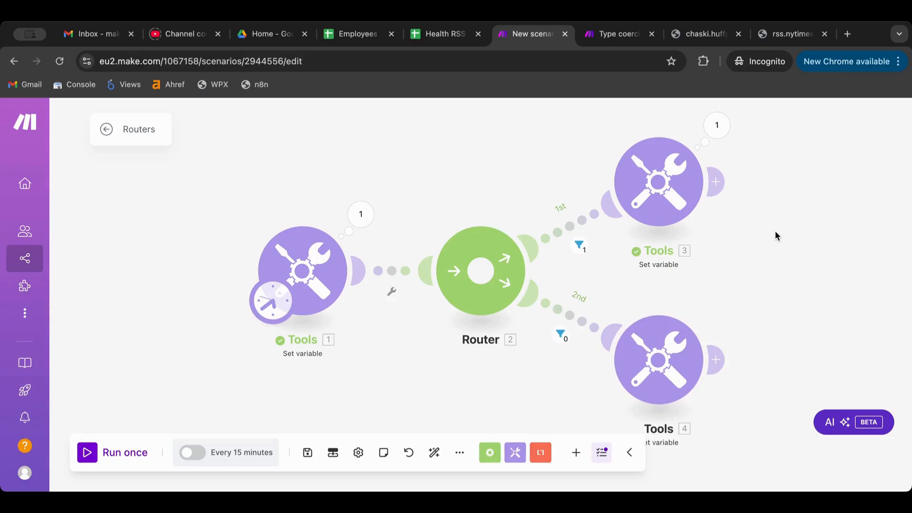
pyautogui.moveTo(717, 124)
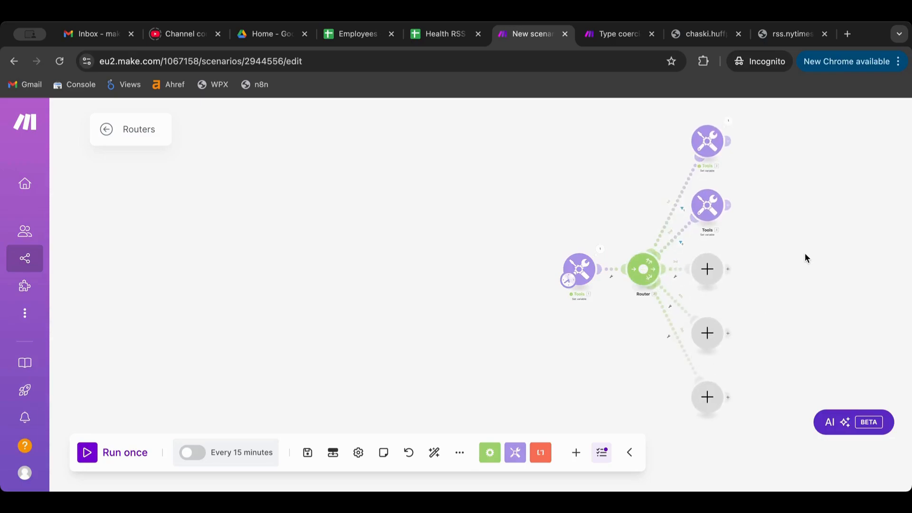
# - Delete the empty extra route module and auto-align the scenario layout
pyautogui.rightClick(777, 258)
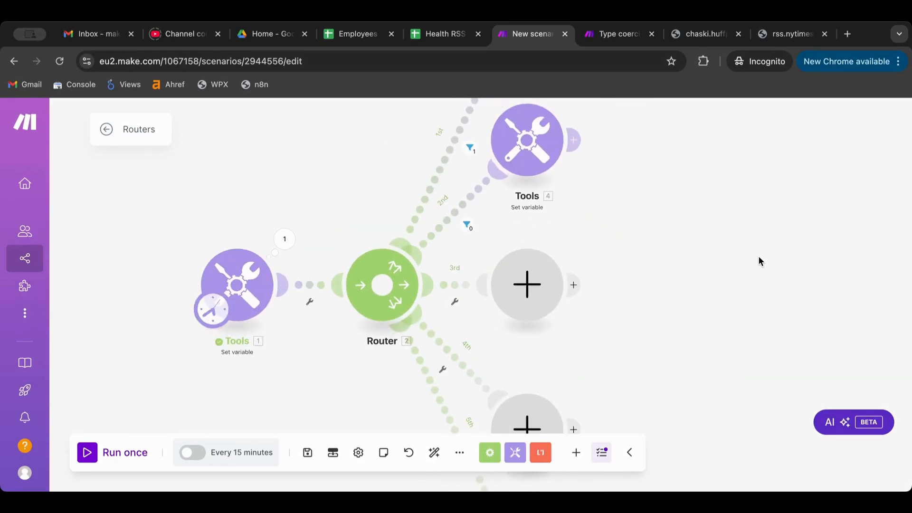
pyautogui.moveTo(494, 278)
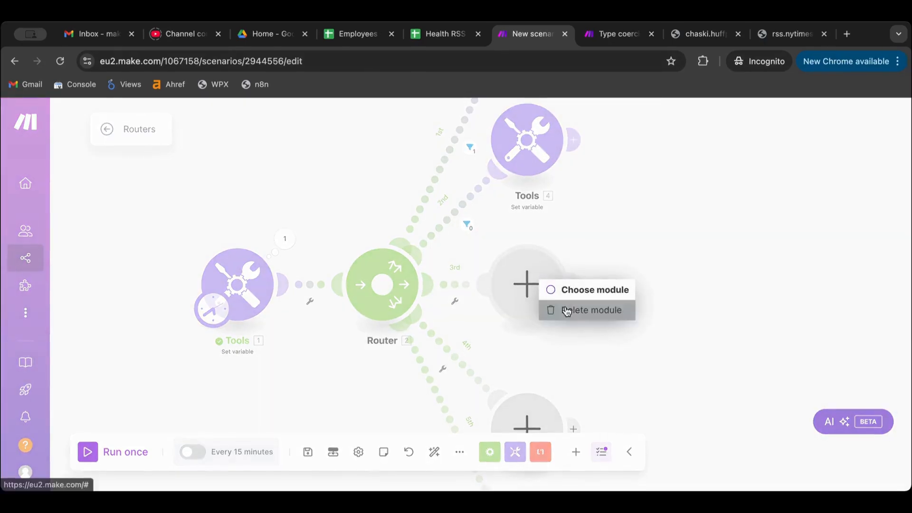
pyautogui.click(591, 309)
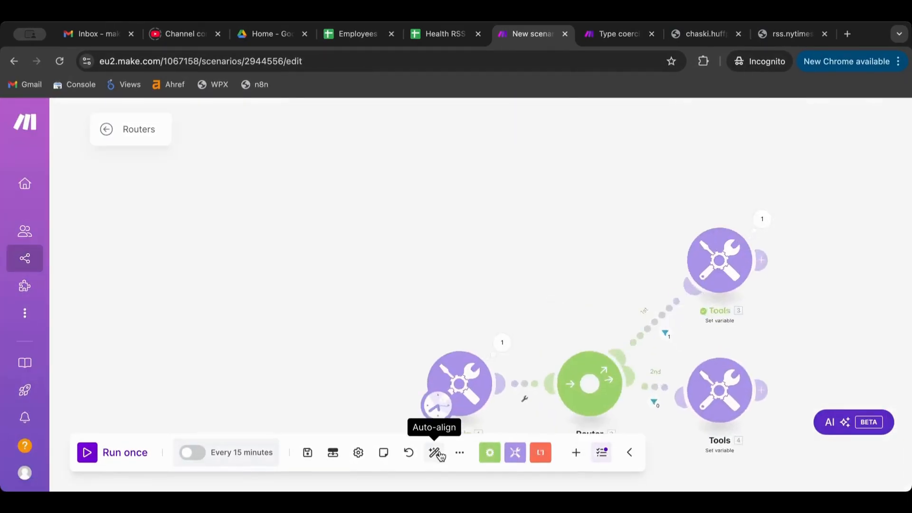
pyautogui.click(434, 452)
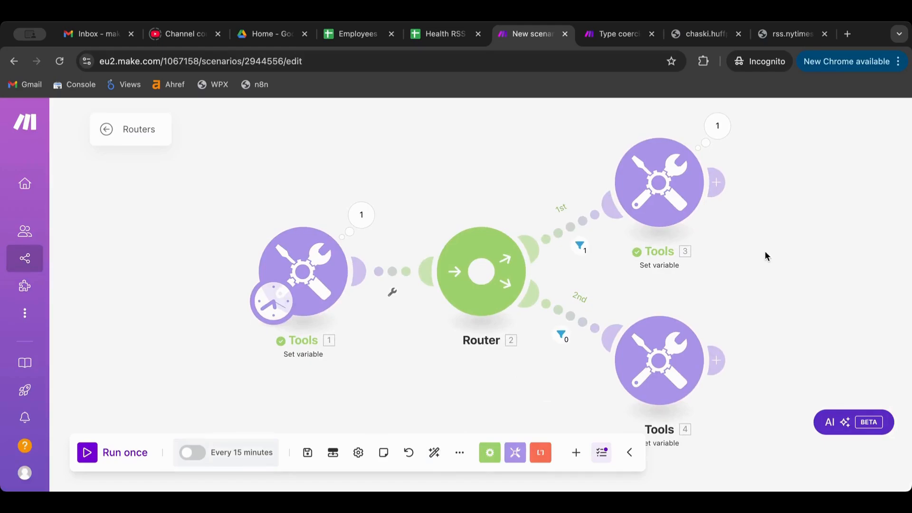
pyautogui.moveTo(703, 415)
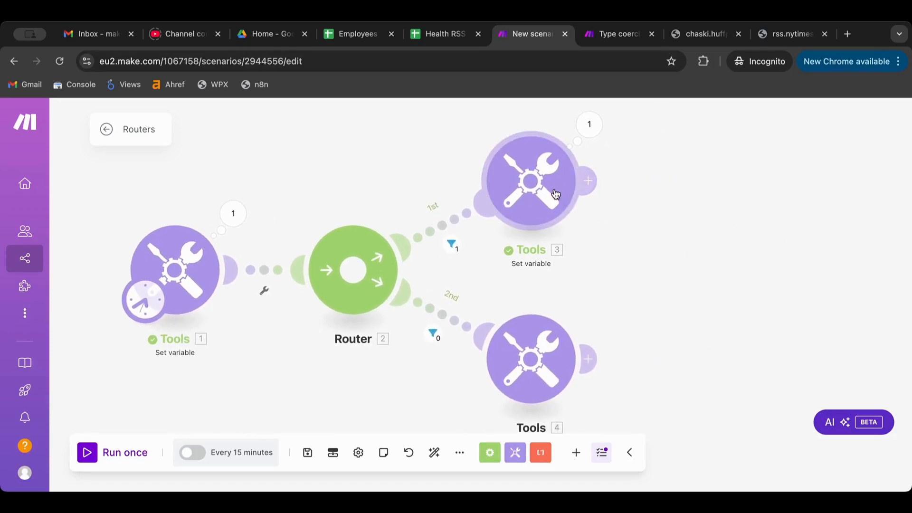
pyautogui.click(530, 181)
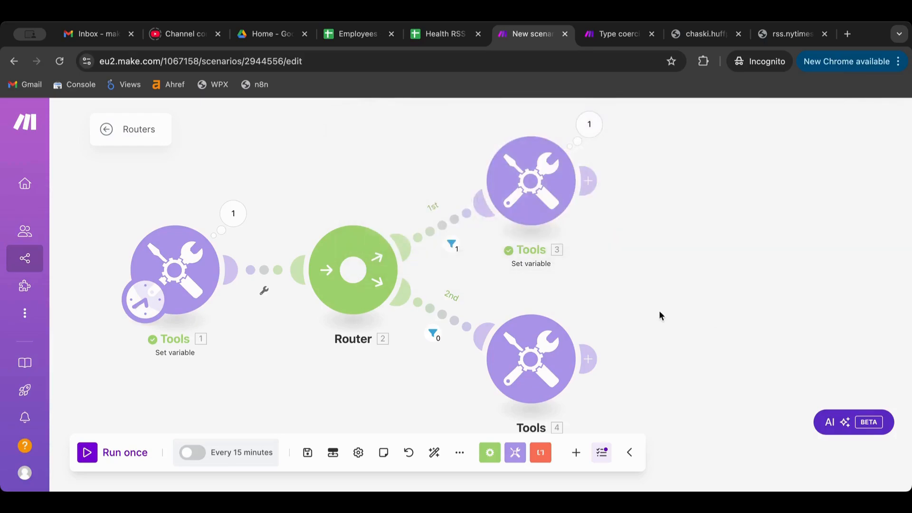
pyautogui.click(530, 181)
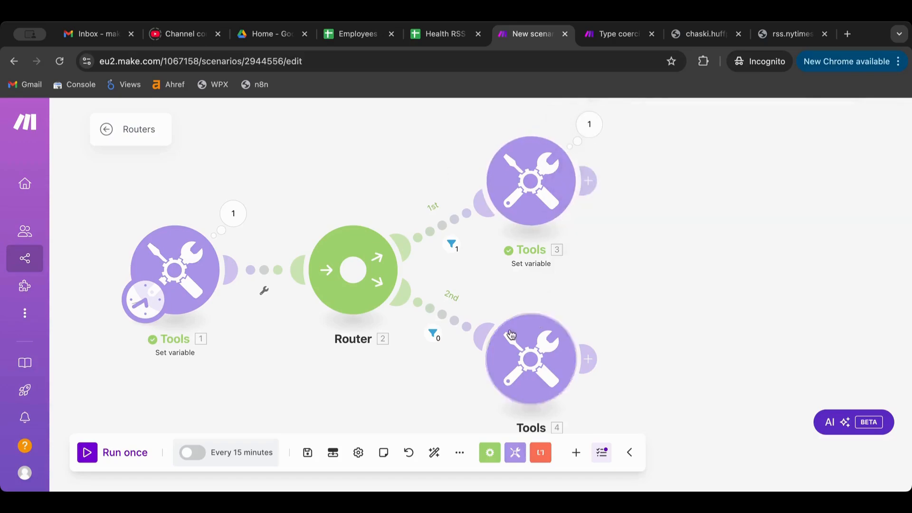
pyautogui.click(432, 332)
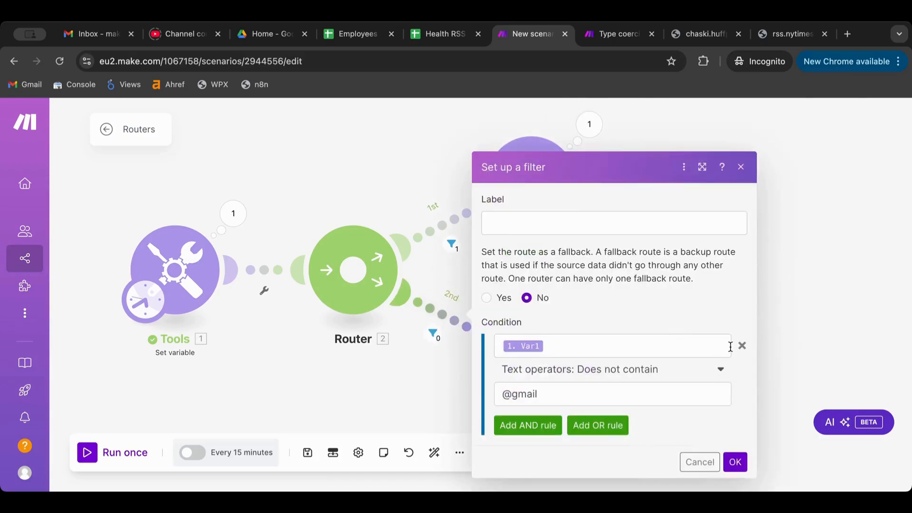
pyautogui.click(734, 461)
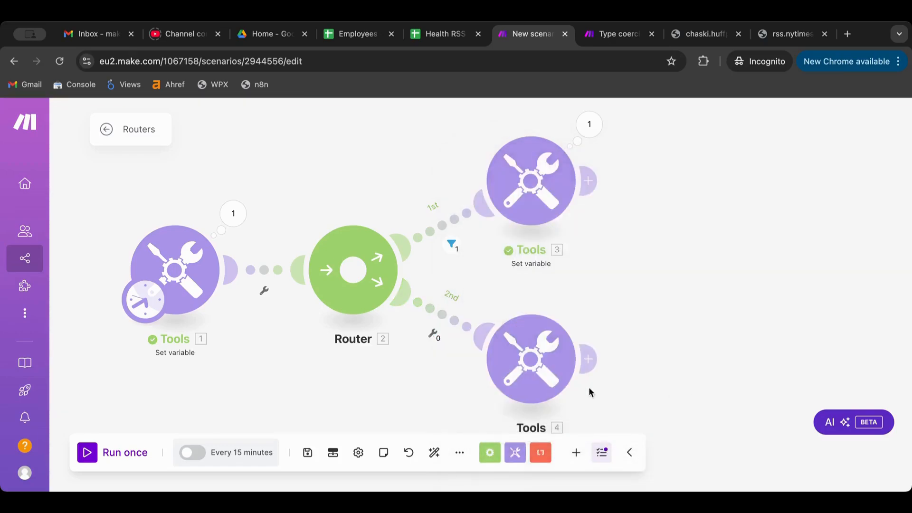
# - Add a Tools Get variable module after the second branch, reading var-case2
pyautogui.click(588, 360)
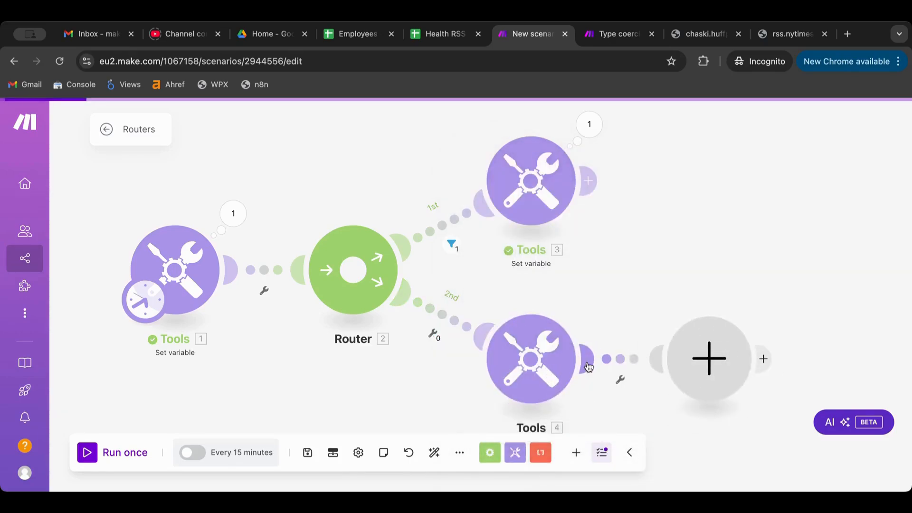
pyautogui.click(588, 366)
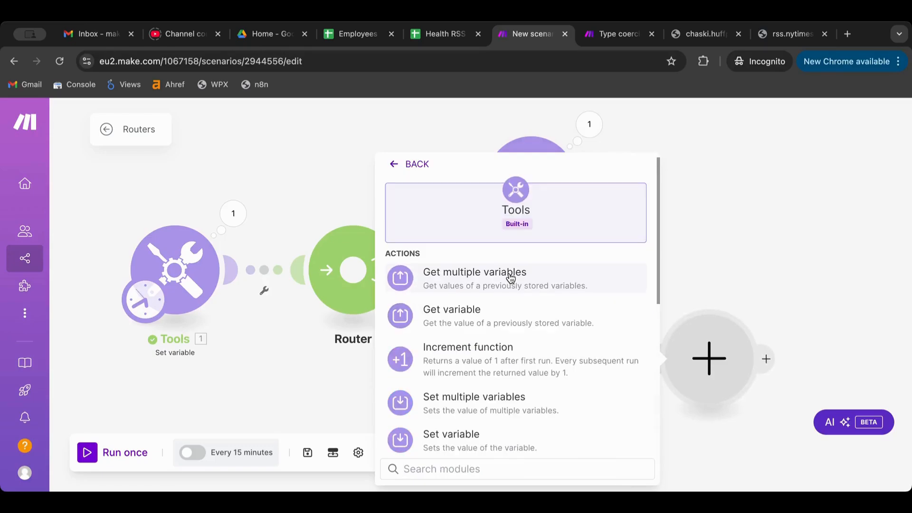
pyautogui.scroll(-3)
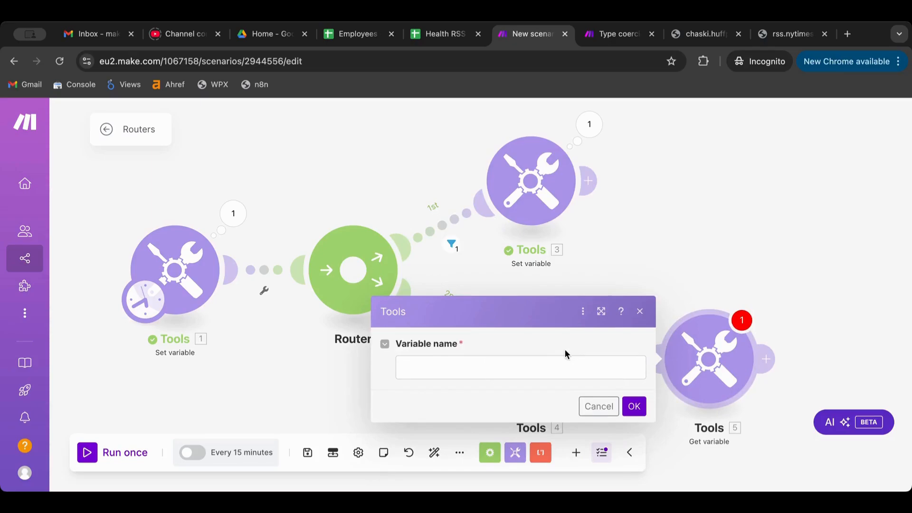
pyautogui.write('var-case2')
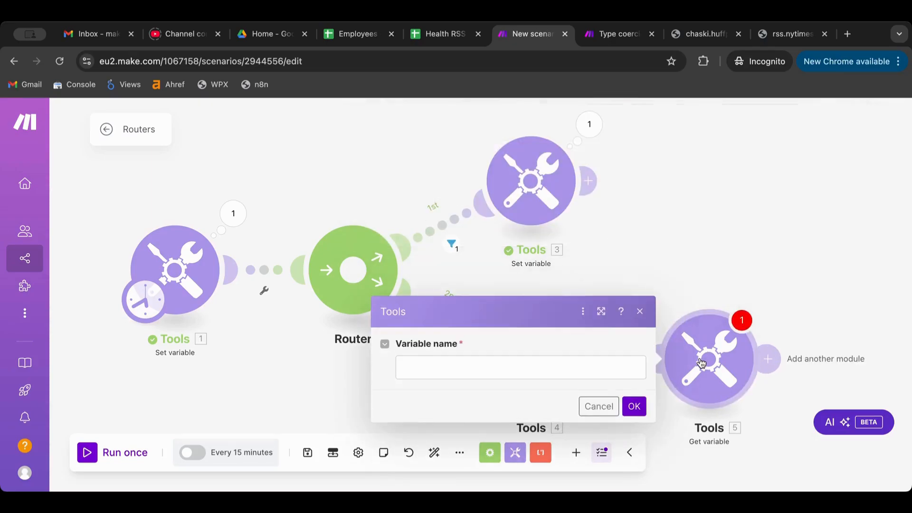
pyautogui.write('var-case2')
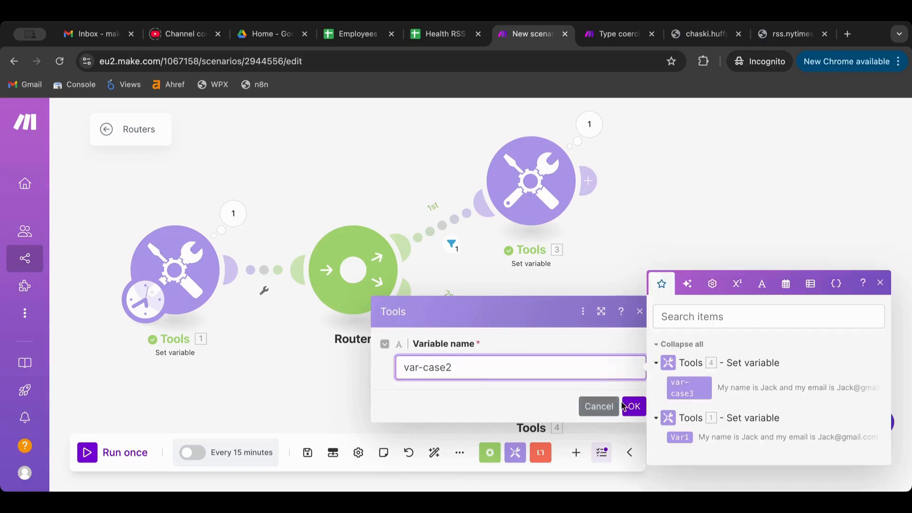
pyautogui.click(632, 406)
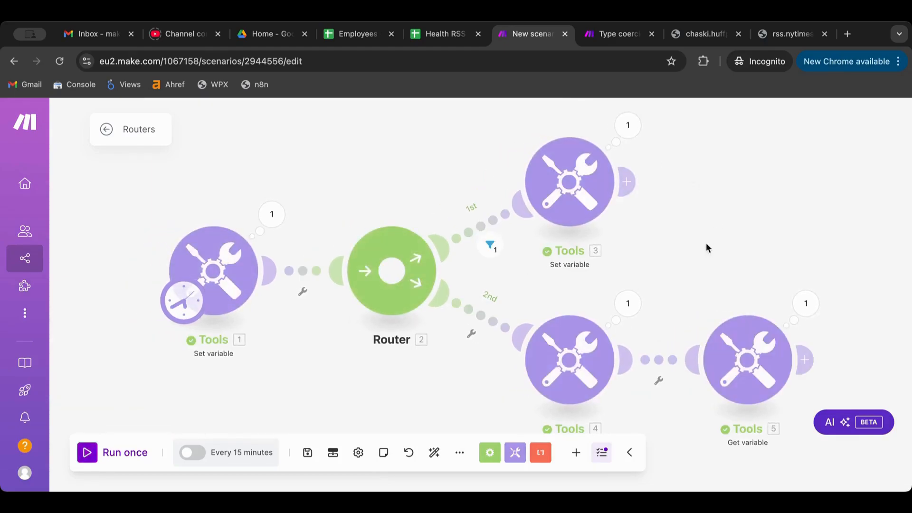
# - Check Get variable's output and set module 4's variable value to 'hello there'
pyautogui.click(805, 303)
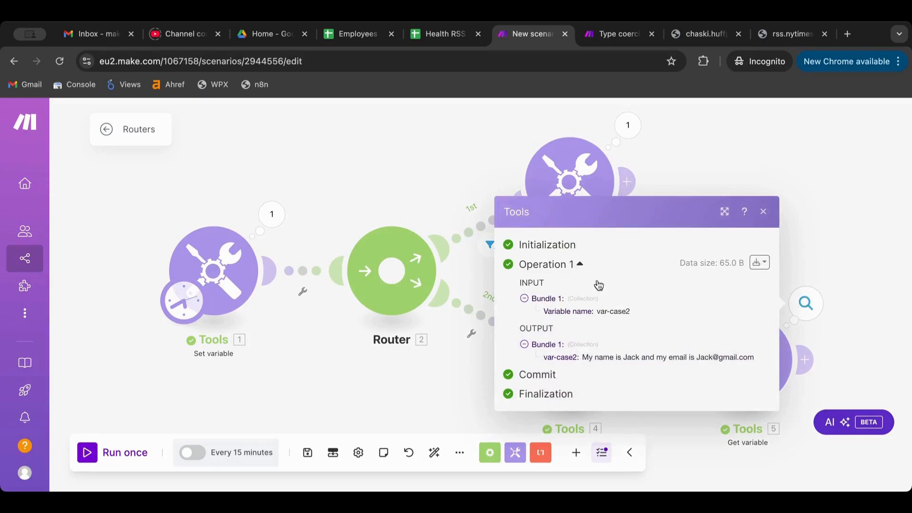
pyautogui.moveTo(684, 170)
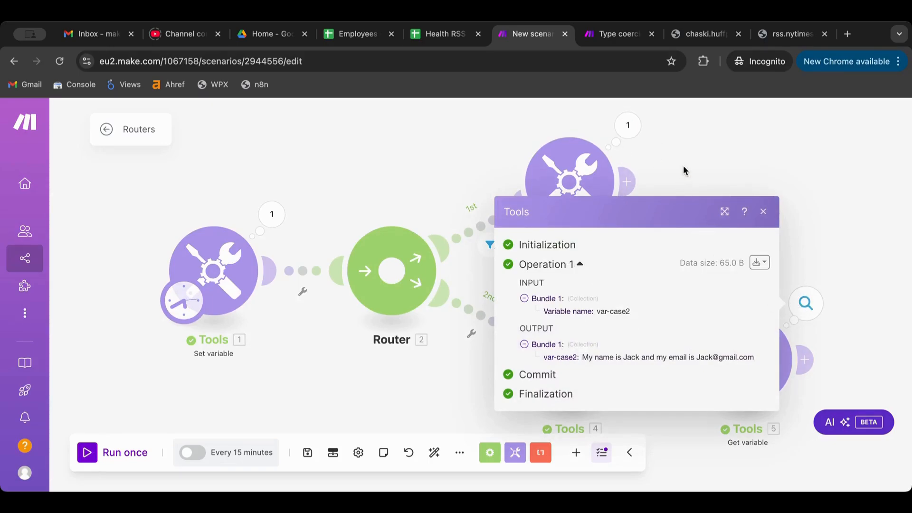
pyautogui.click(764, 211)
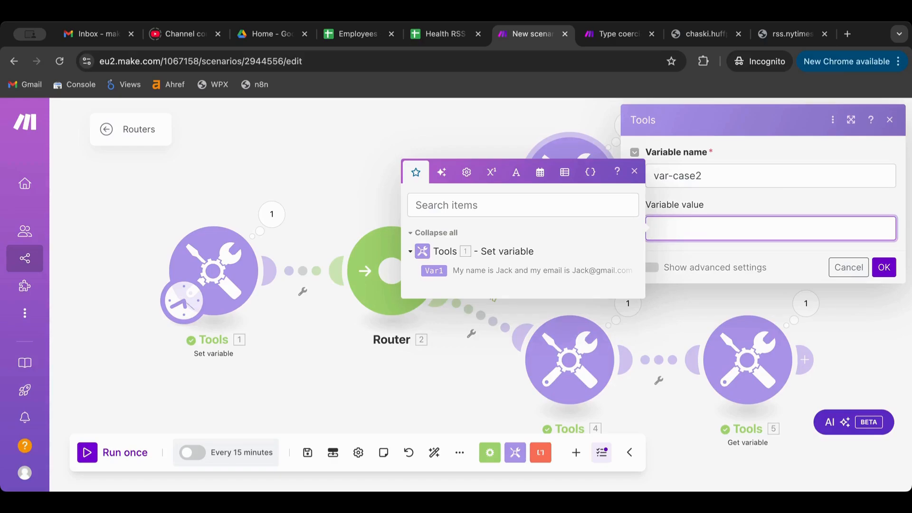
pyautogui.write('hell')
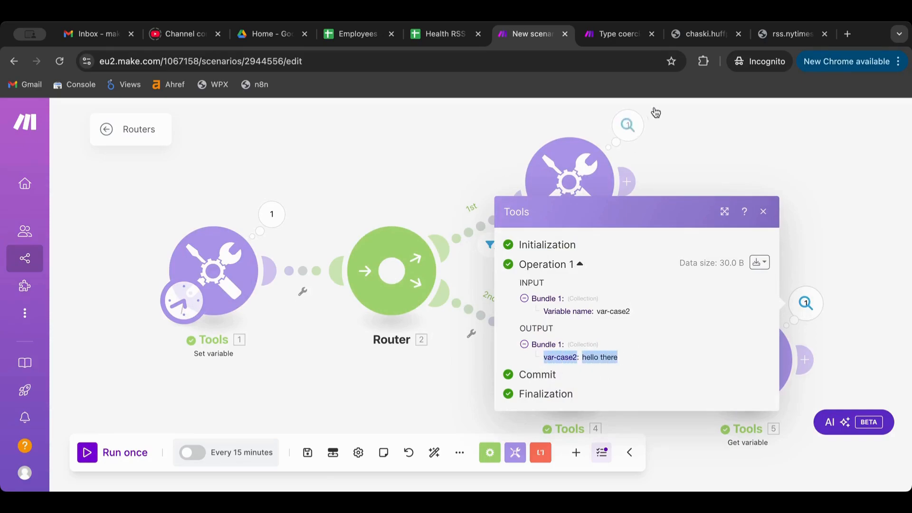
pyautogui.click(762, 211)
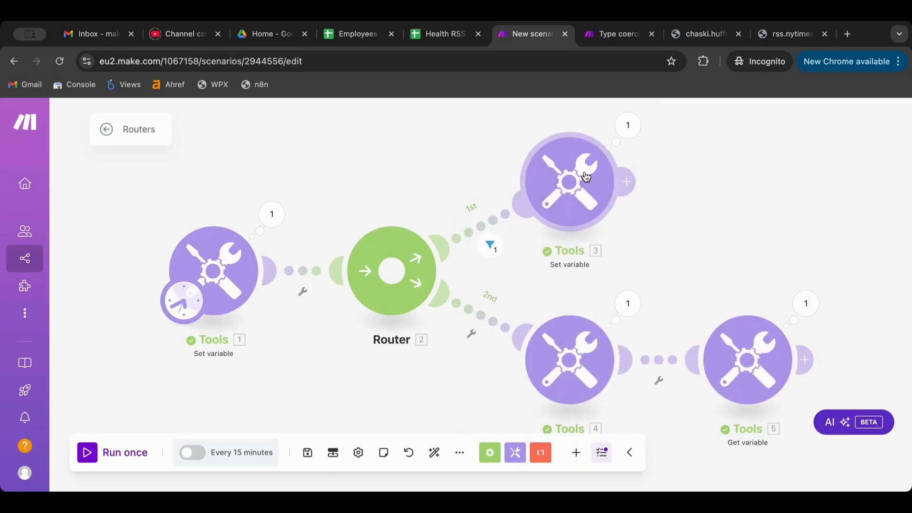
pyautogui.moveTo(560, 295)
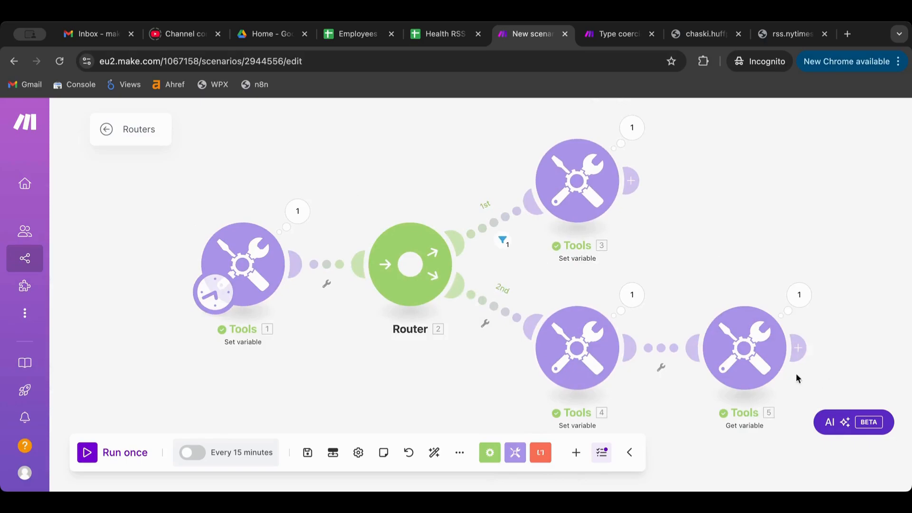
pyautogui.moveTo(744, 347)
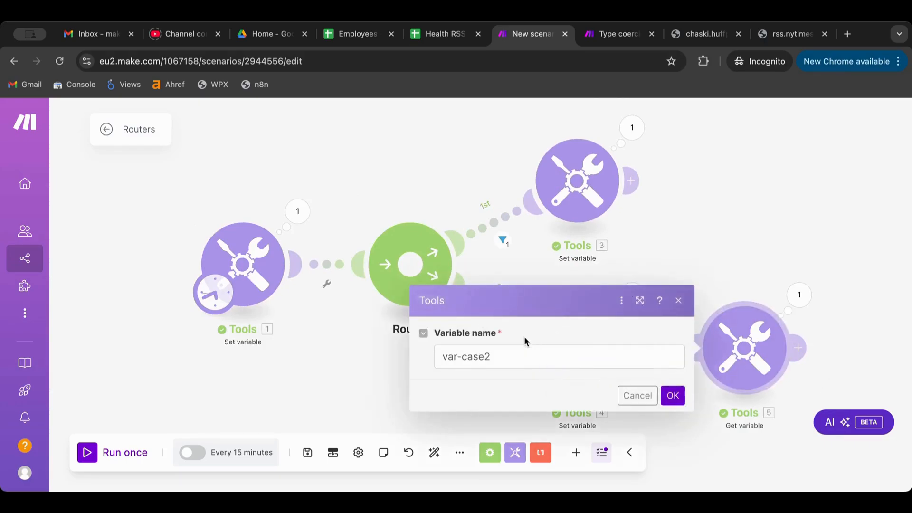
pyautogui.moveTo(842, 324)
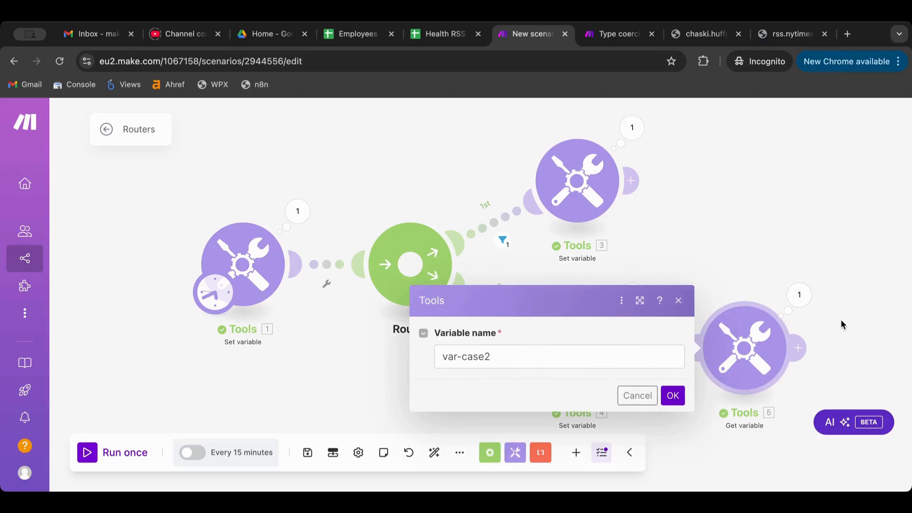
# - Append a Tools Set variable module after Get variable, with variable name 'new'
pyautogui.click(672, 396)
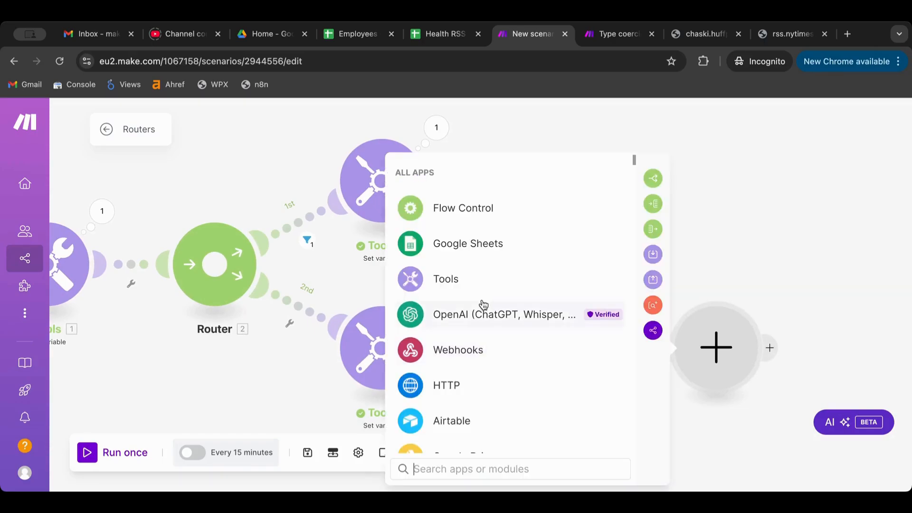
pyautogui.click(446, 279)
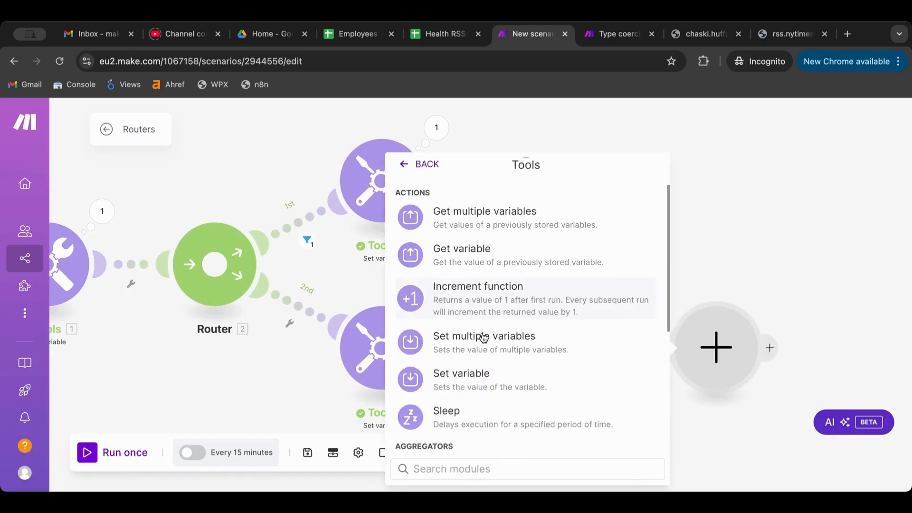
pyautogui.scroll(-3)
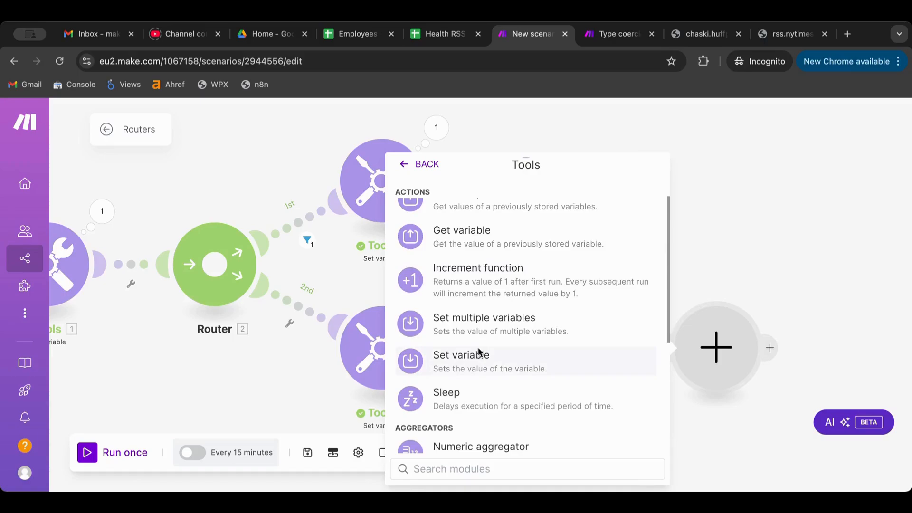
pyautogui.click(461, 355)
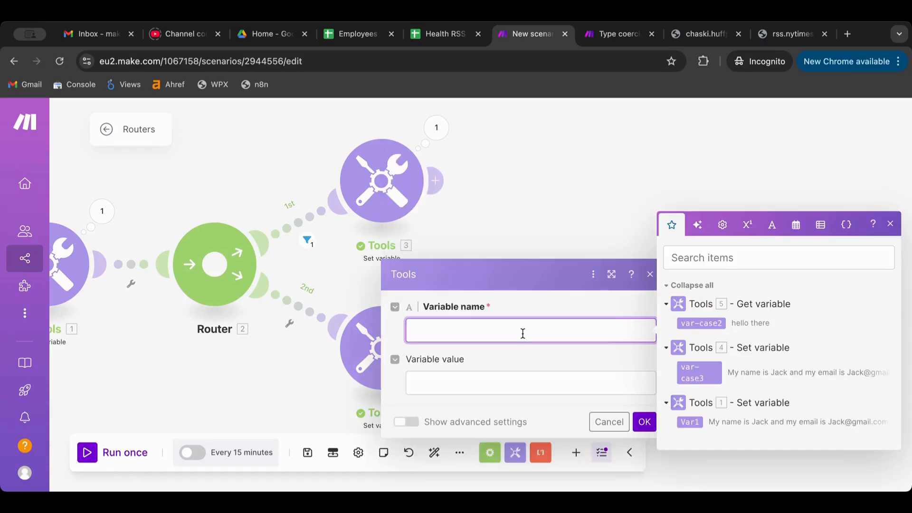
pyautogui.write('new')
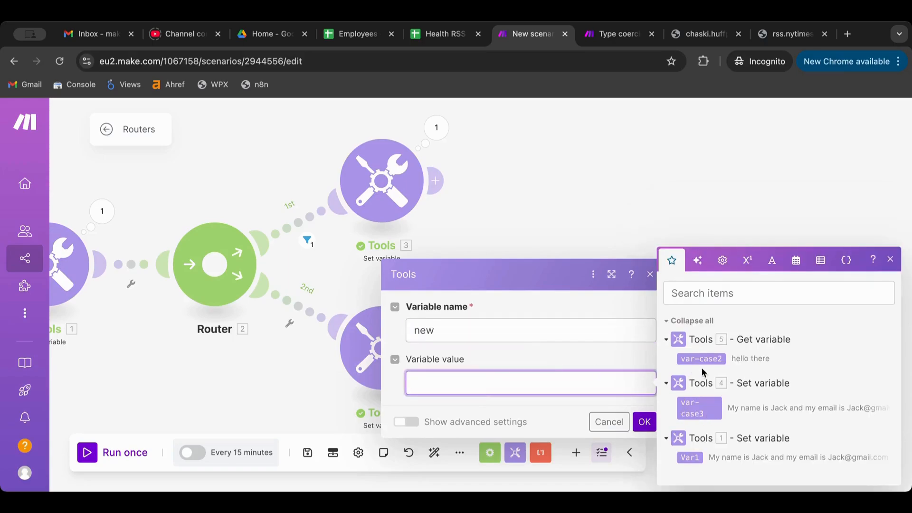
pyautogui.click(644, 421)
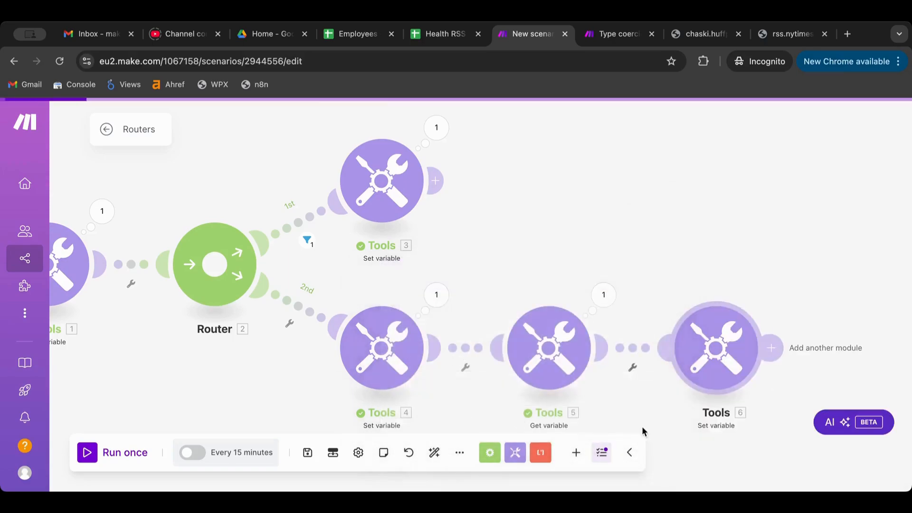
pyautogui.moveTo(381, 180)
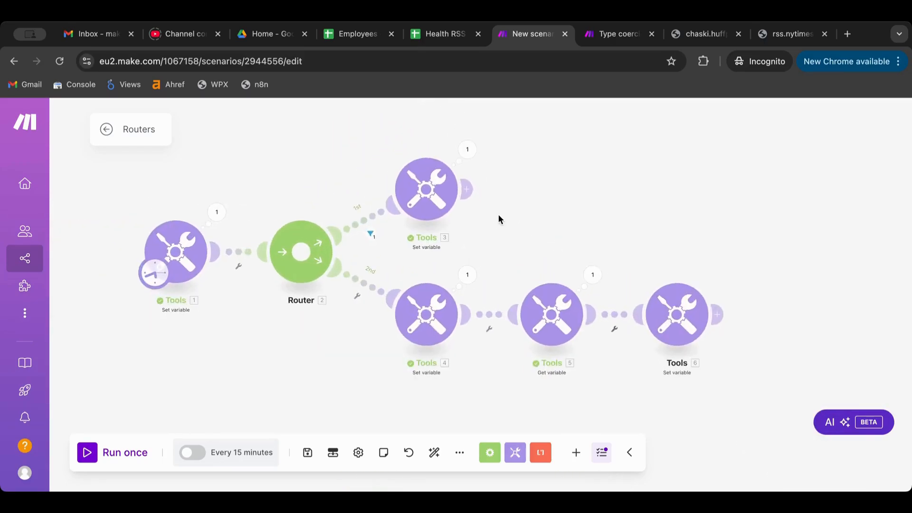
pyautogui.moveTo(431, 281)
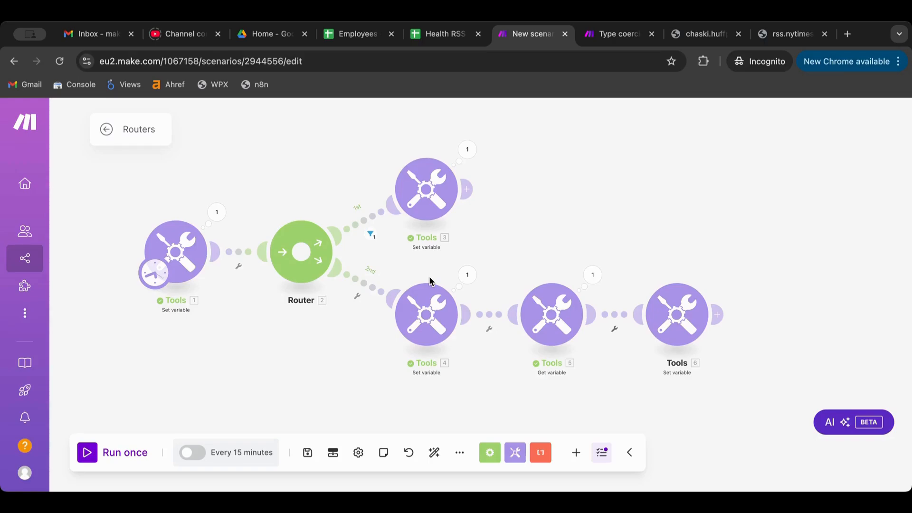
pyautogui.moveTo(386, 274)
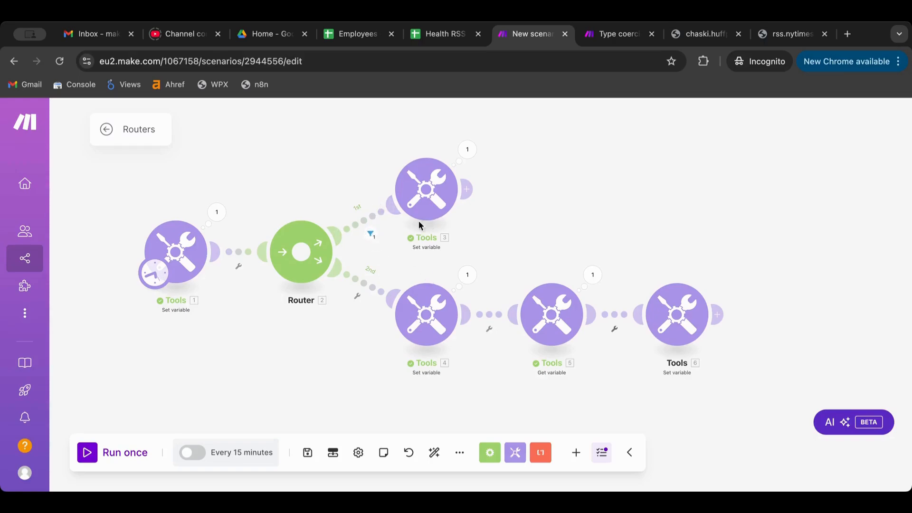
pyautogui.moveTo(585, 321)
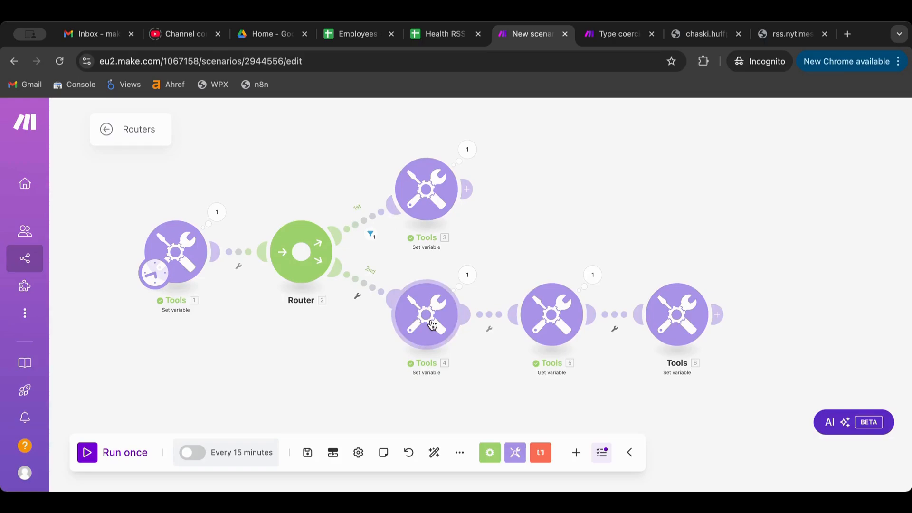
pyautogui.moveTo(275, 272)
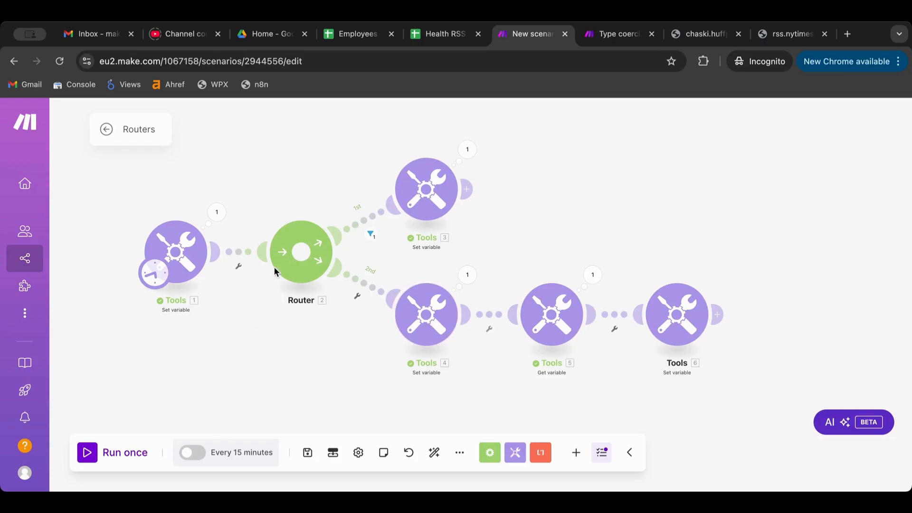
pyautogui.moveTo(300, 252)
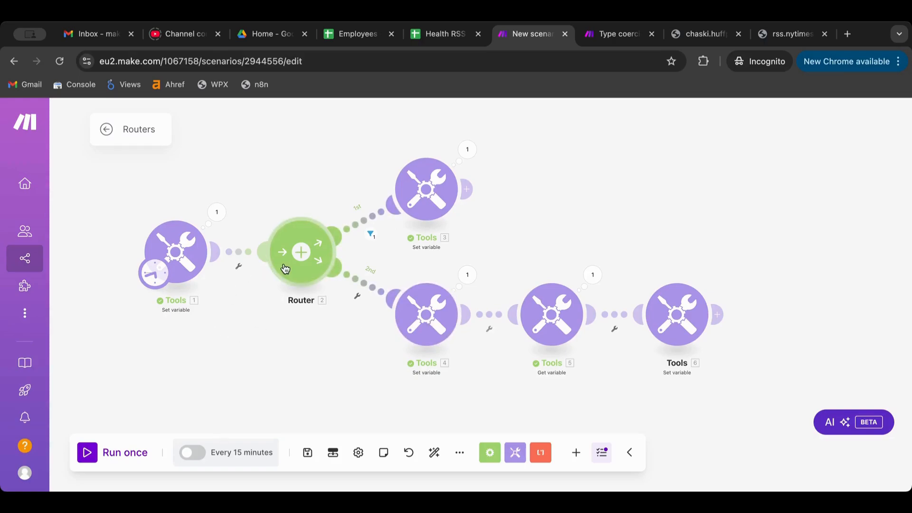
pyautogui.moveTo(352, 299)
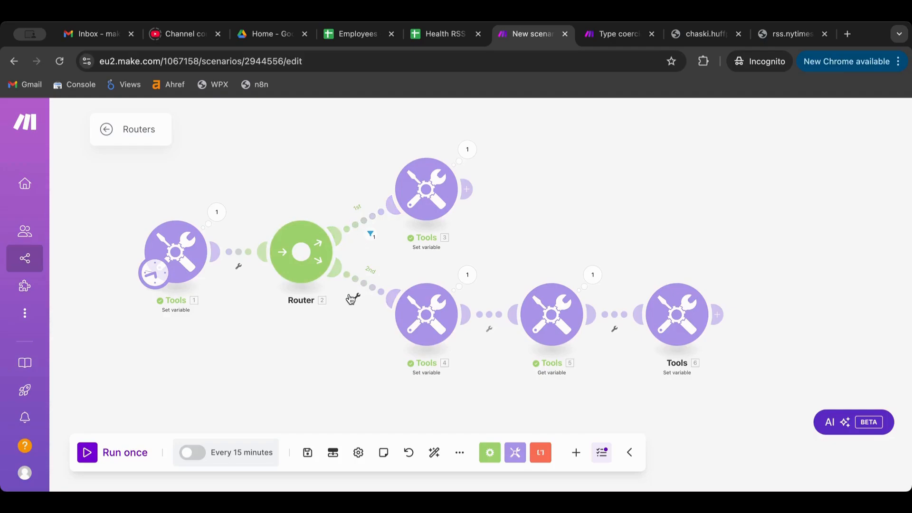
pyautogui.moveTo(355, 271)
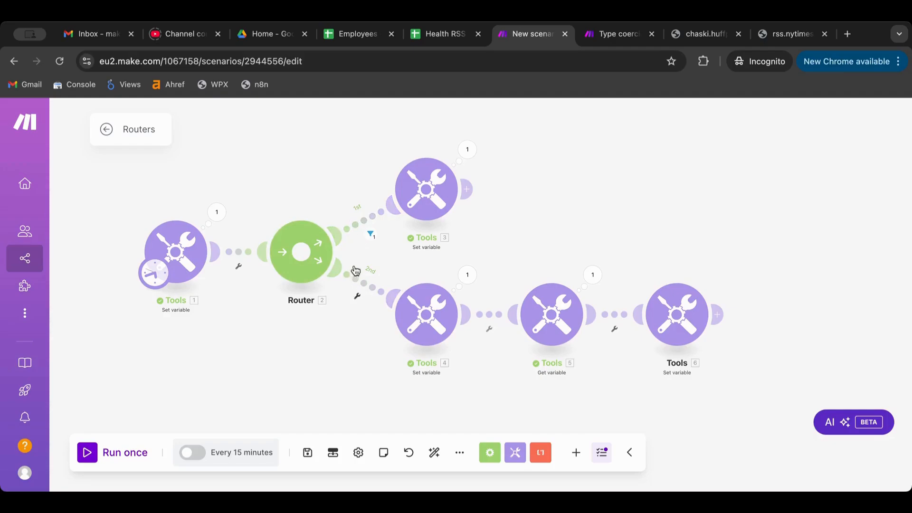
pyautogui.moveTo(371, 279)
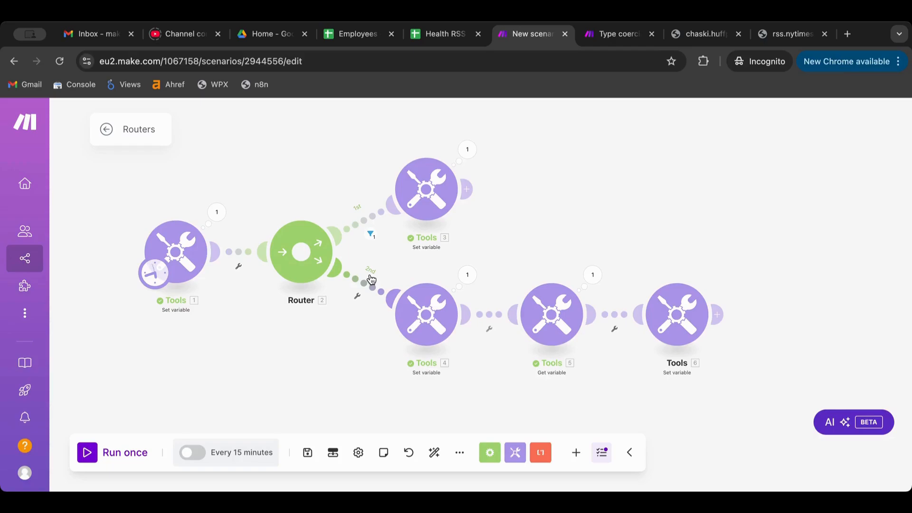
pyautogui.moveTo(417, 233)
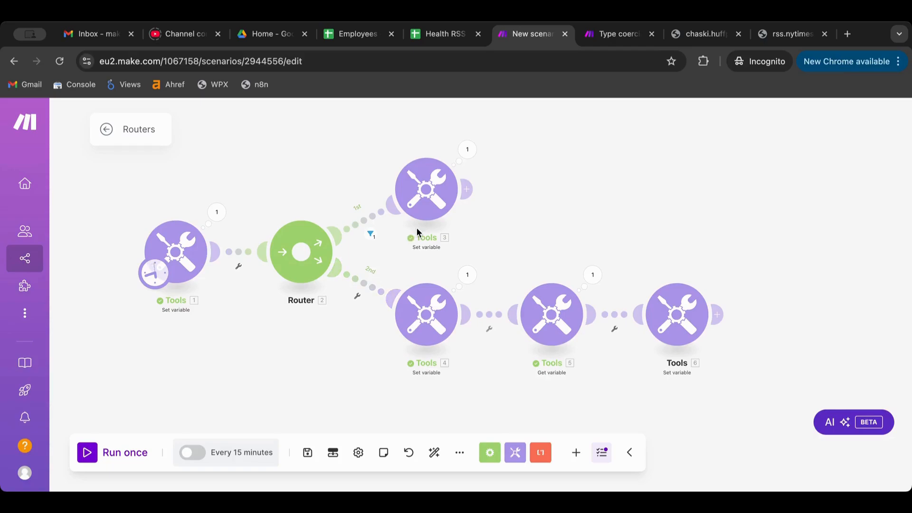